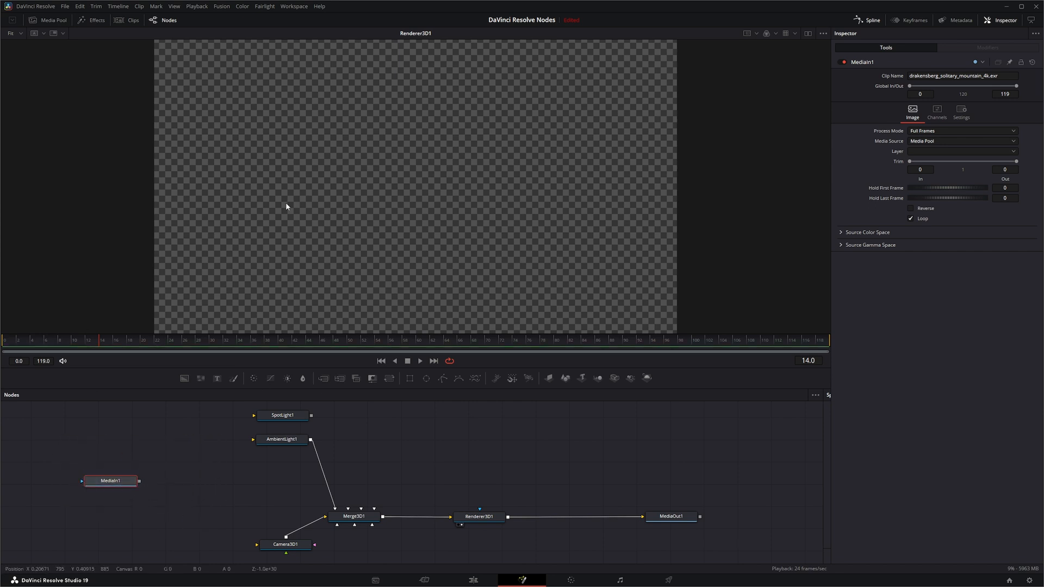
mouse_move(193, 465)
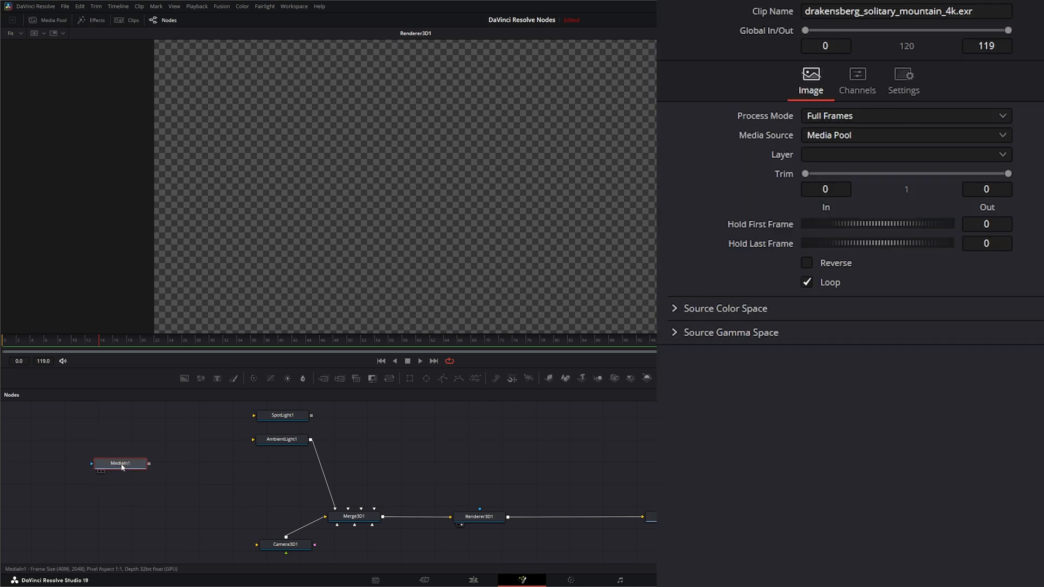
Load MediaIn1's drakensberg mountain HDRI panorama into the viewer.
left_click(121, 463)
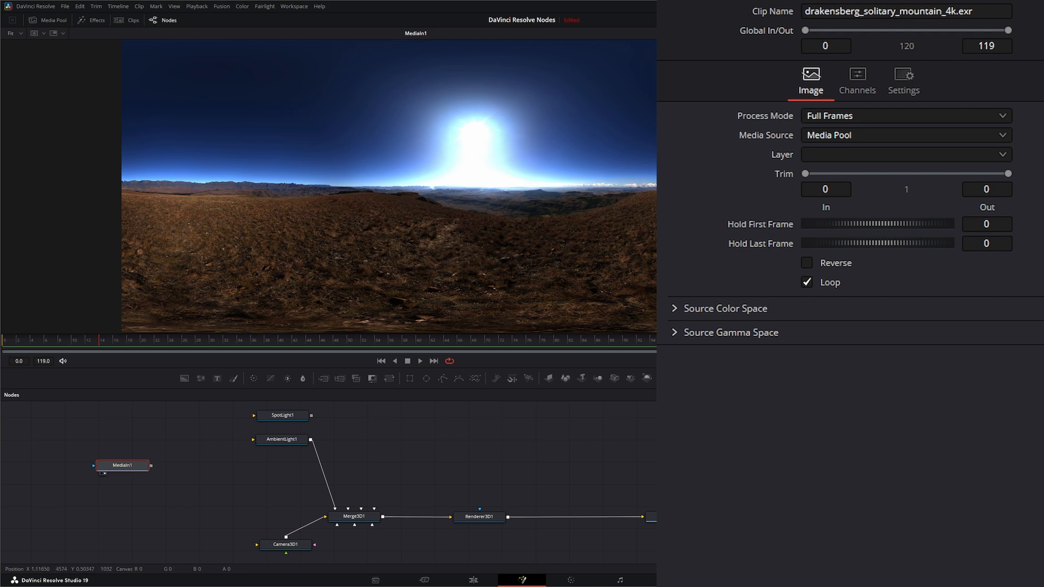
mouse_move(61, 438)
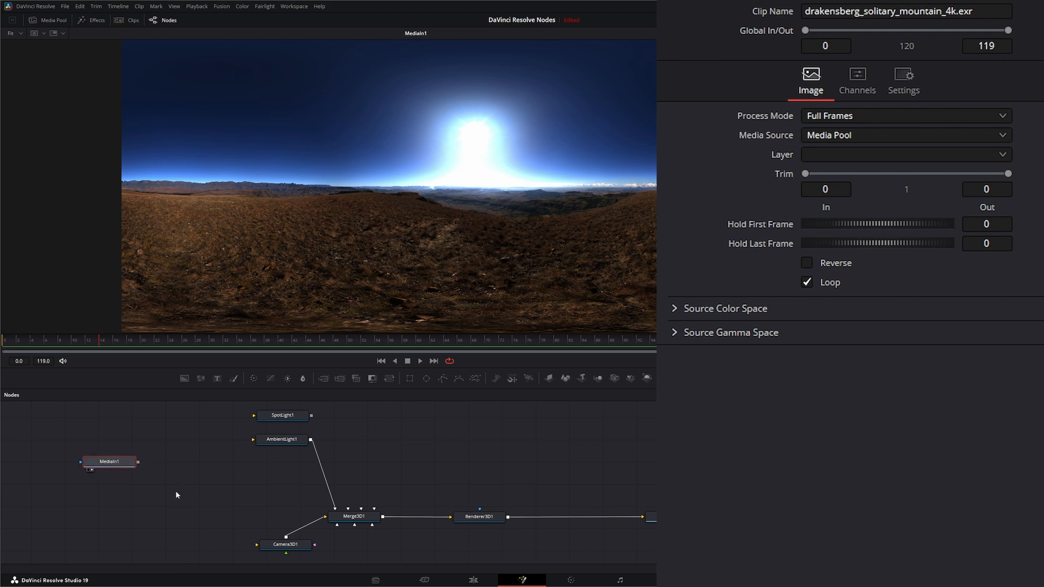
left_click(120, 460)
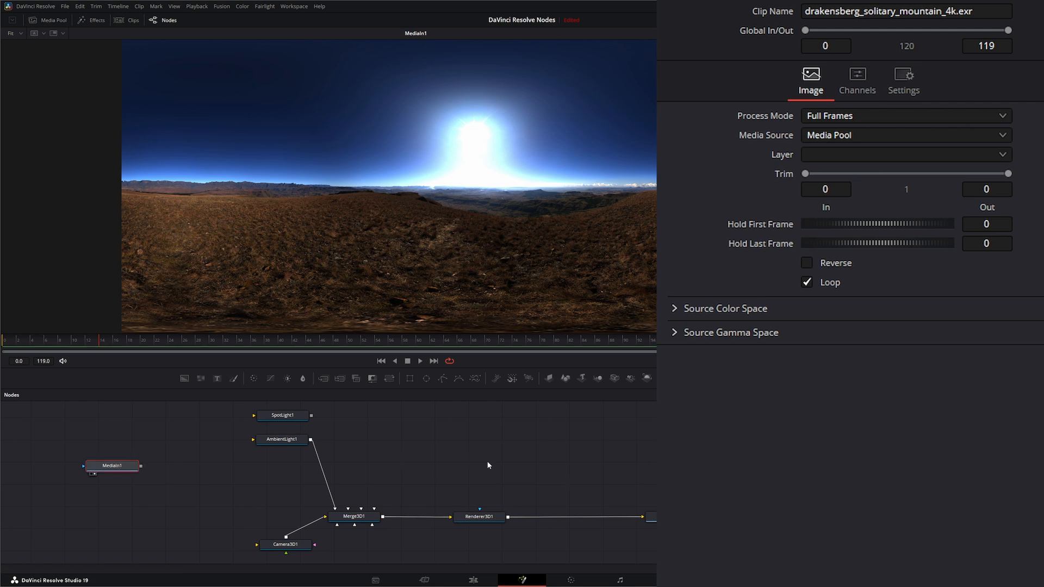
mouse_move(468, 450)
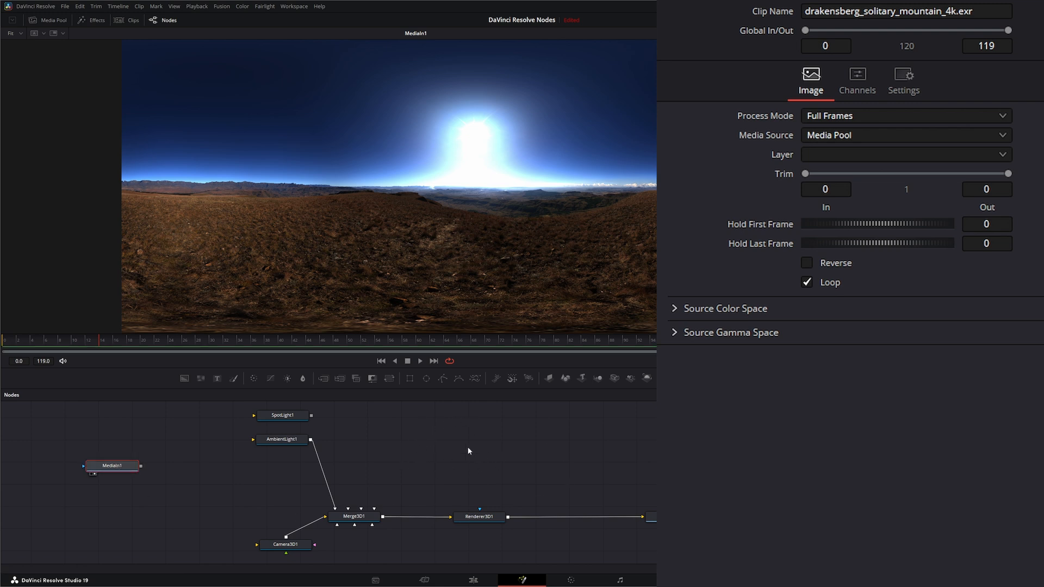
mouse_move(565, 379)
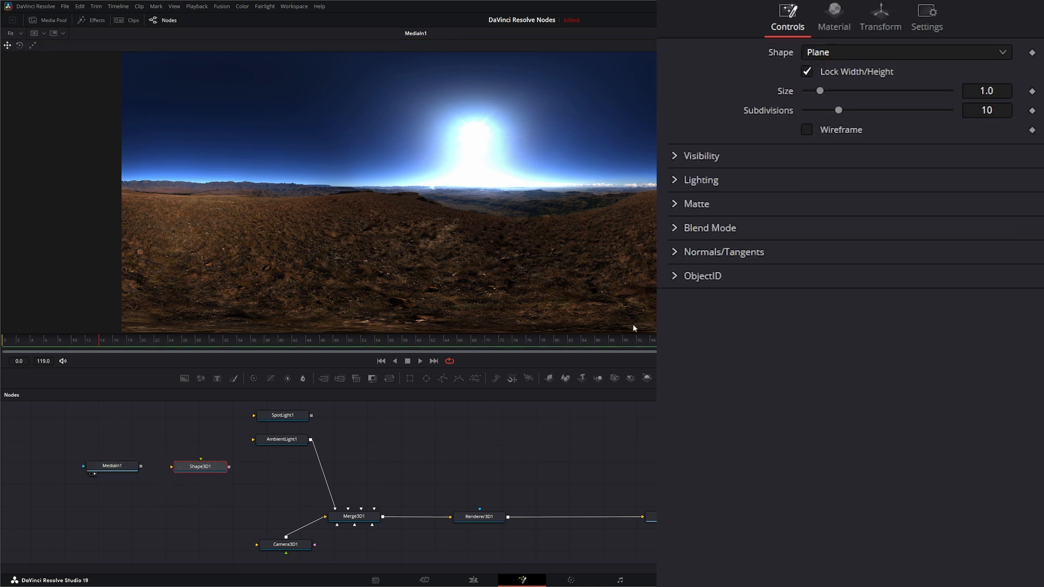
Make Shape3D1 a radius-10 sphere, wire it into Merge3D1, and view Renderer3D1.
left_click(904, 52)
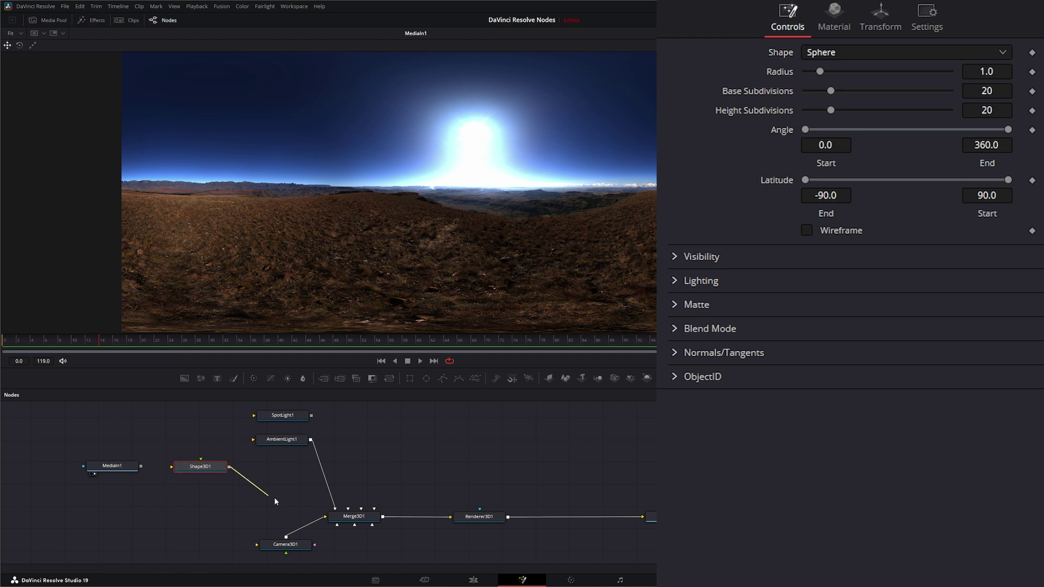
left_click(353, 515)
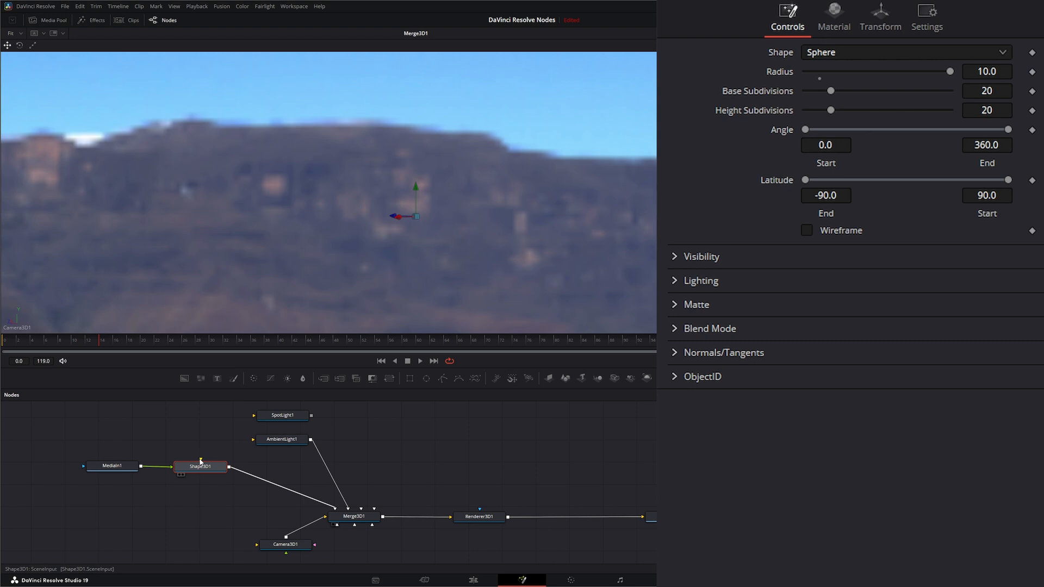
left_click(478, 516)
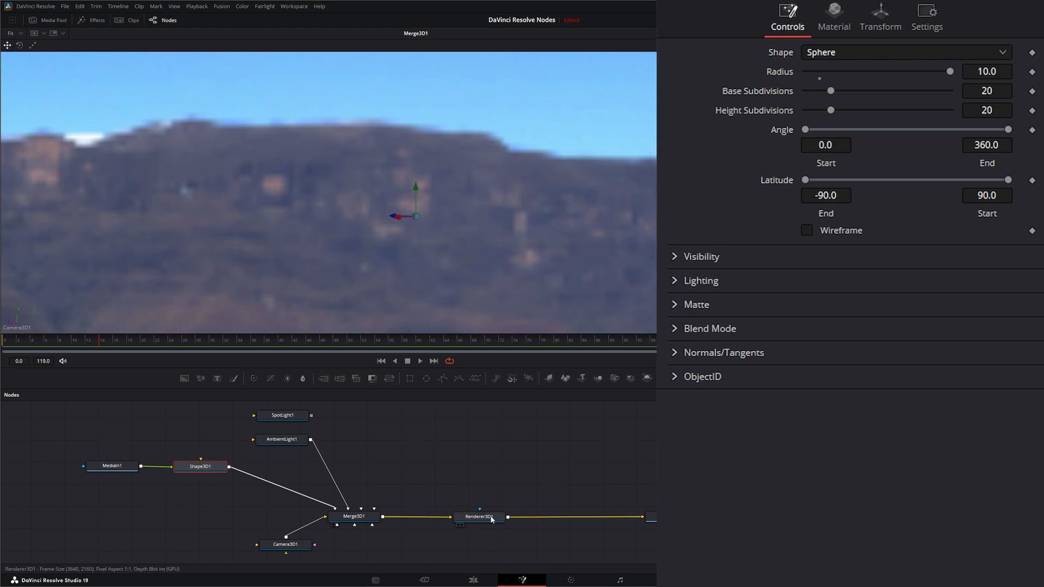
left_click(478, 516)
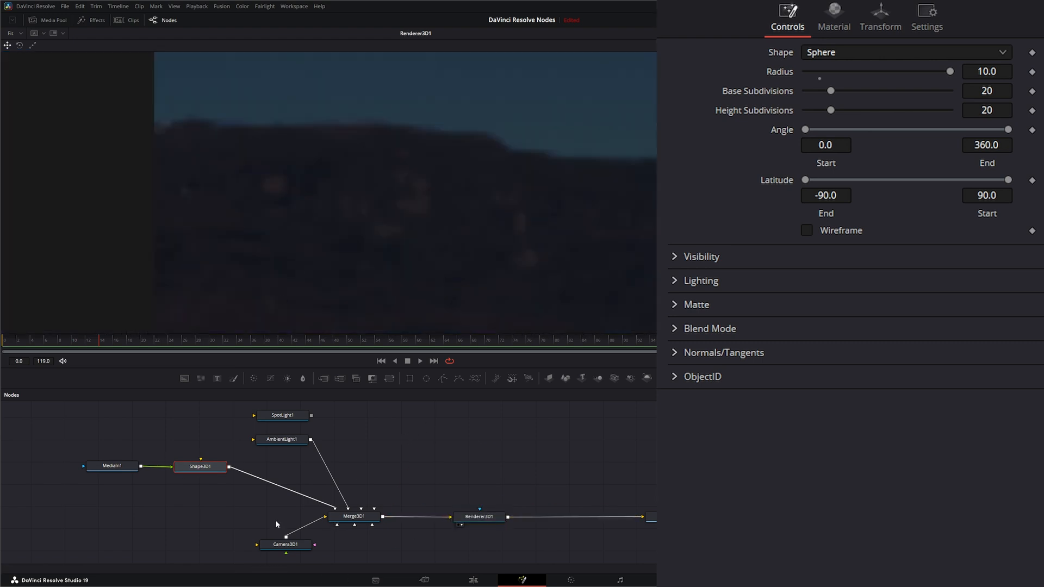
mouse_move(314, 463)
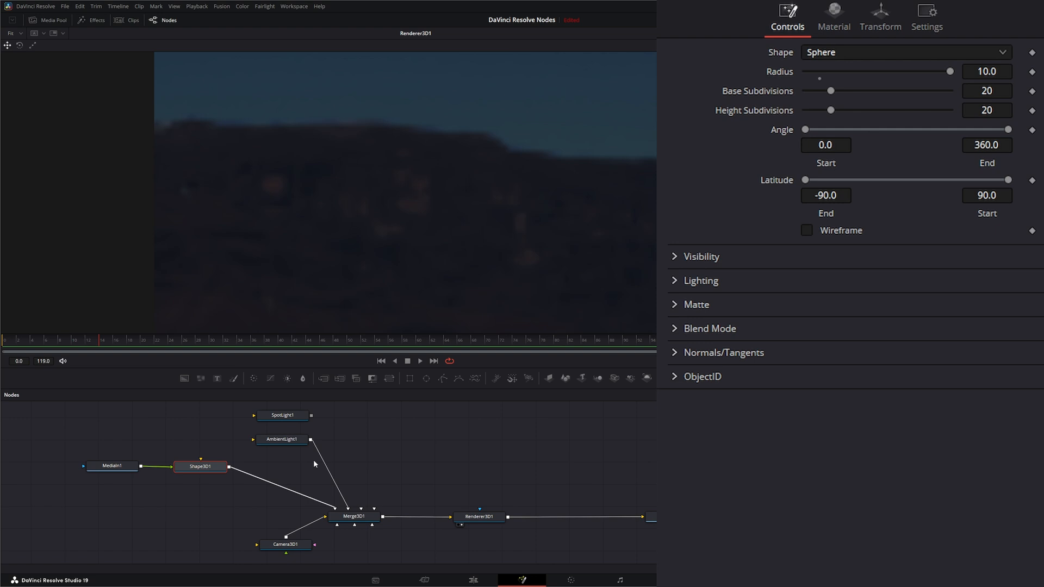
mouse_move(186, 489)
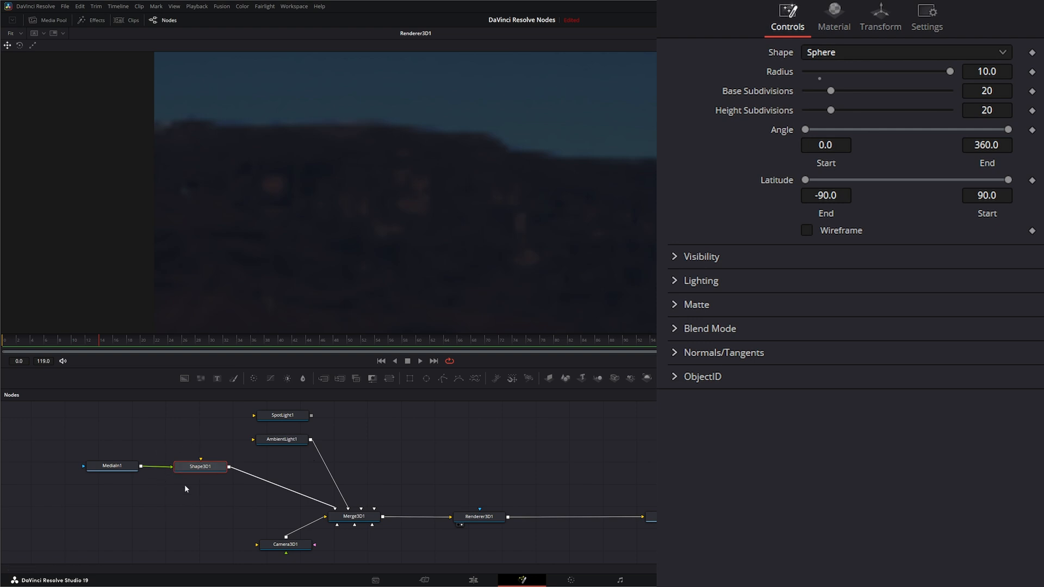
Uncheck Affected by Lights in Shape3D1's Lighting section, then select AmbientLight1.
left_click(700, 280)
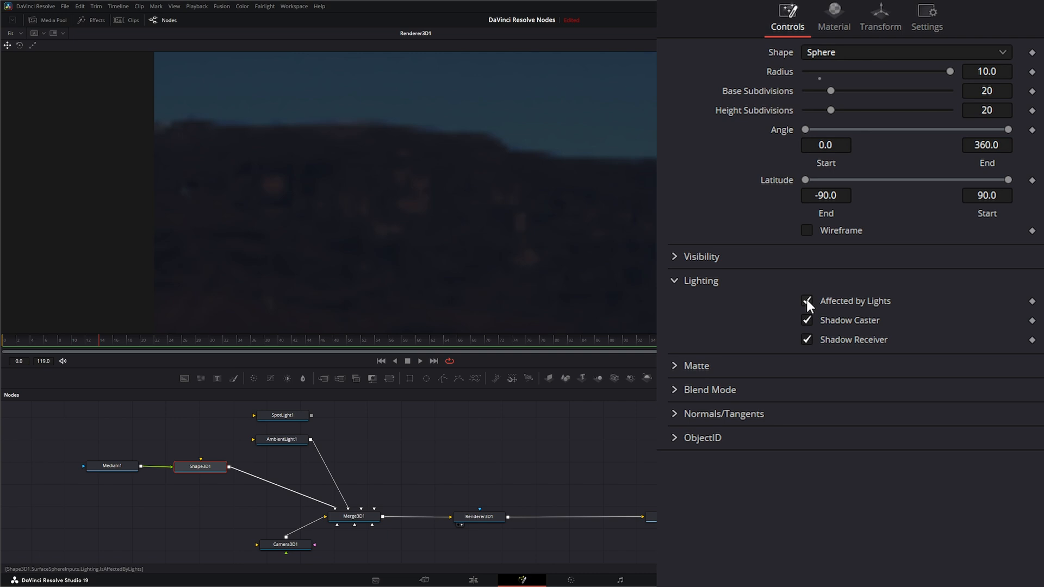
left_click(806, 301)
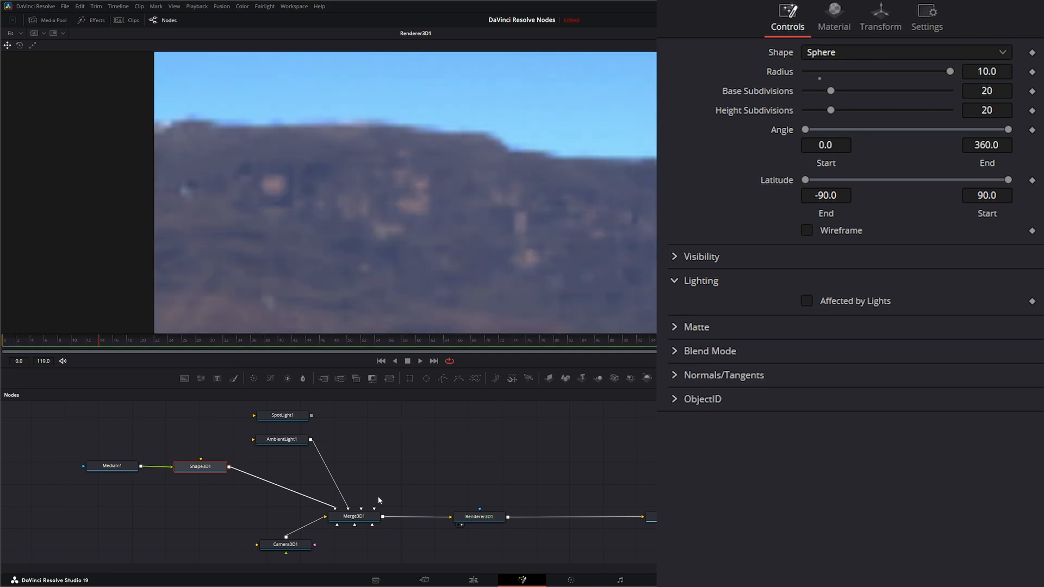
left_click(281, 438)
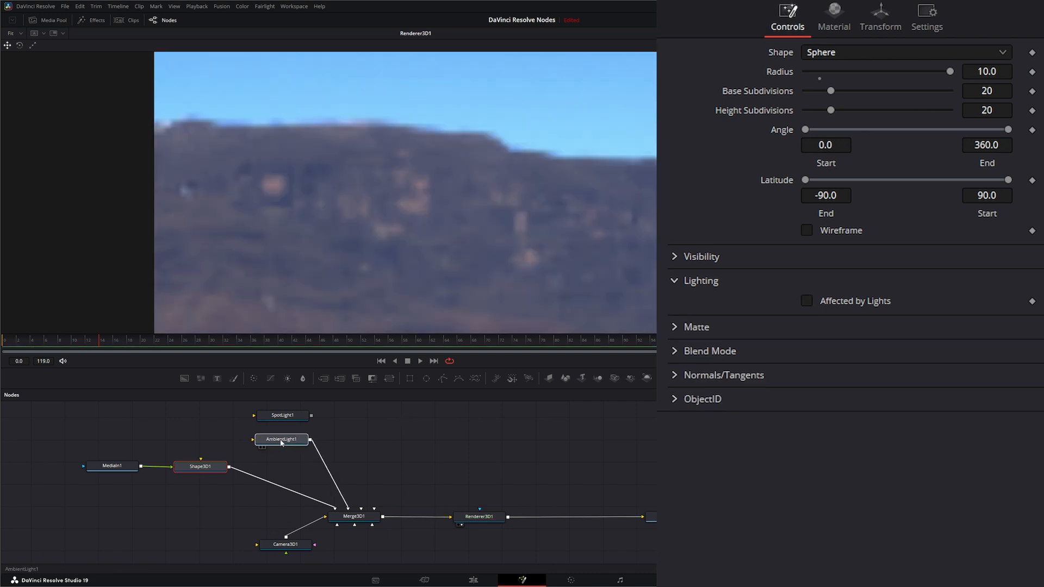
left_click(280, 439)
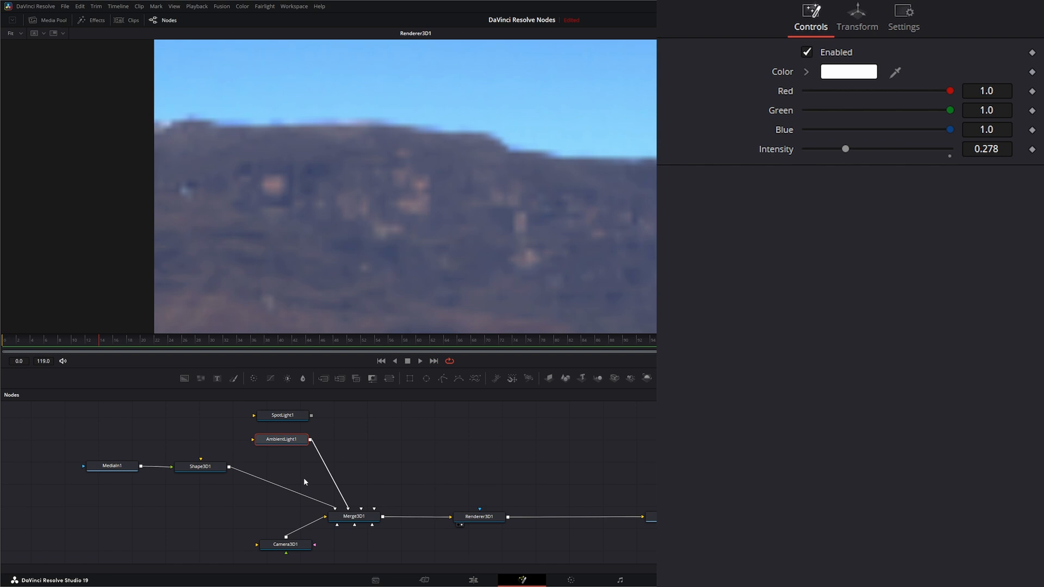
Zero Camera3D1's Translation and Rotation, then unlink it from Merge3D1.
left_click(284, 543)
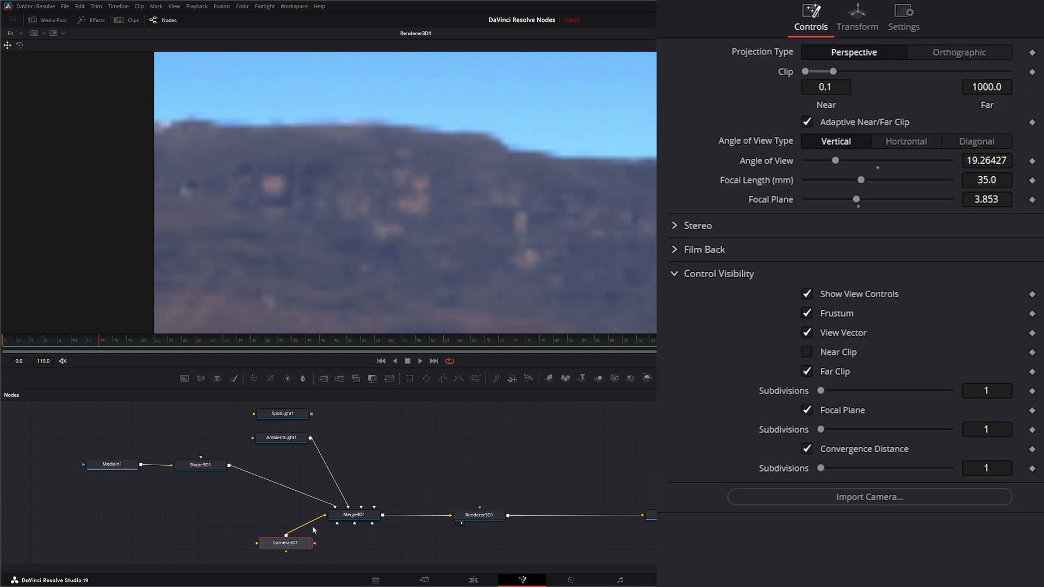
mouse_move(422, 232)
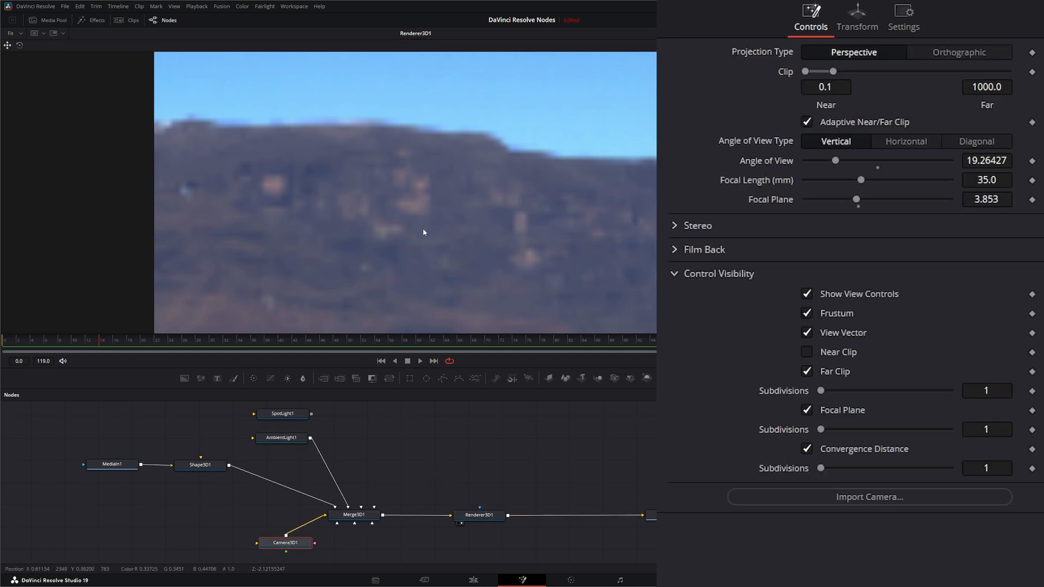
left_click(201, 465)
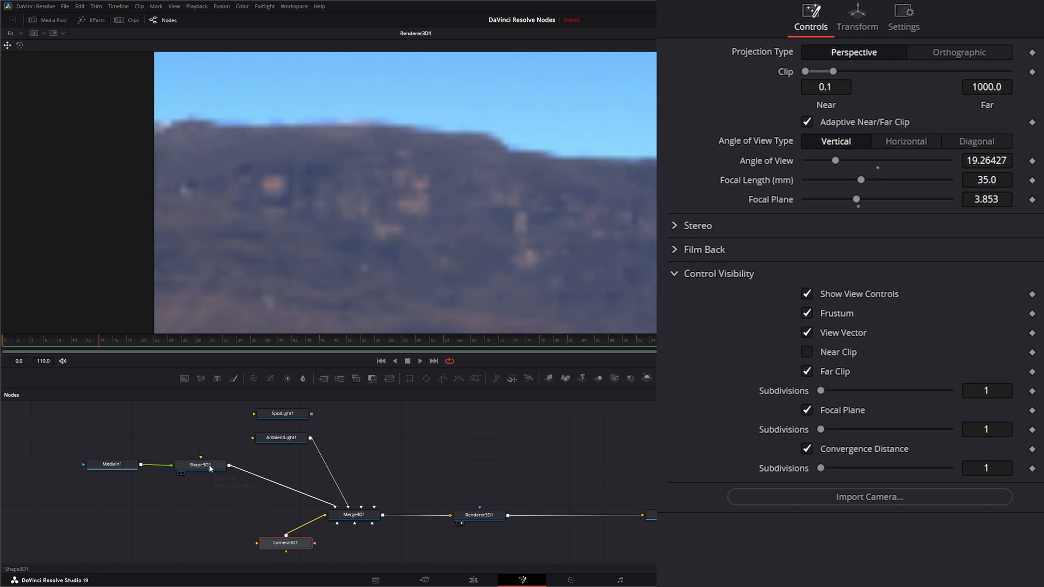
left_click(857, 18)
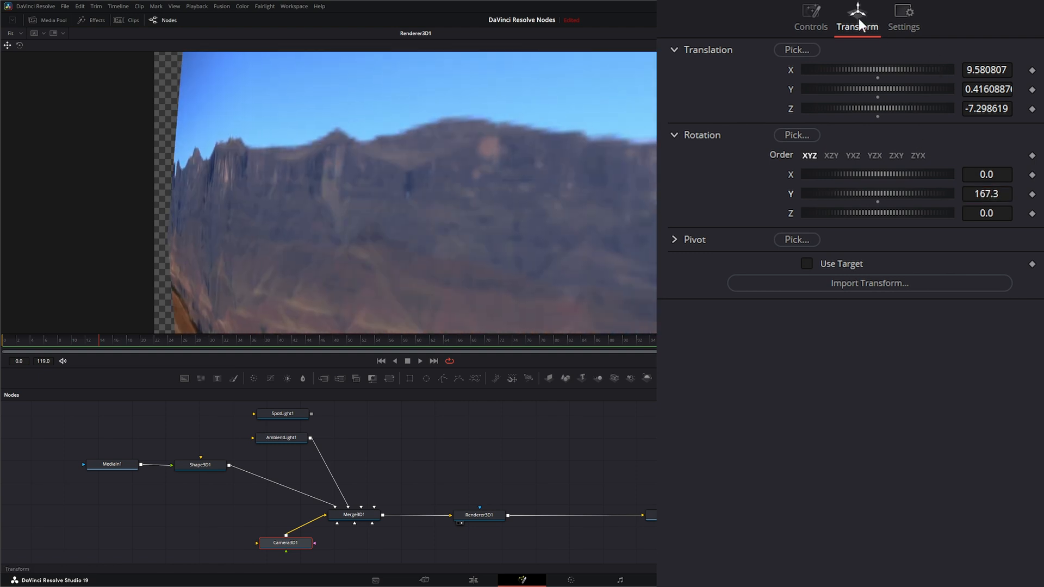
mouse_move(791, 72)
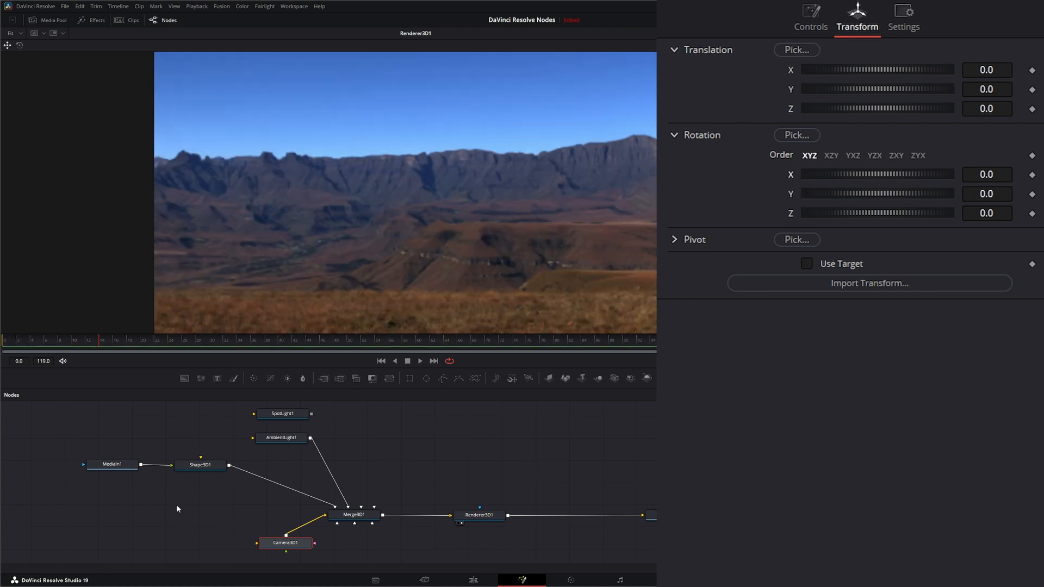
left_click(285, 543)
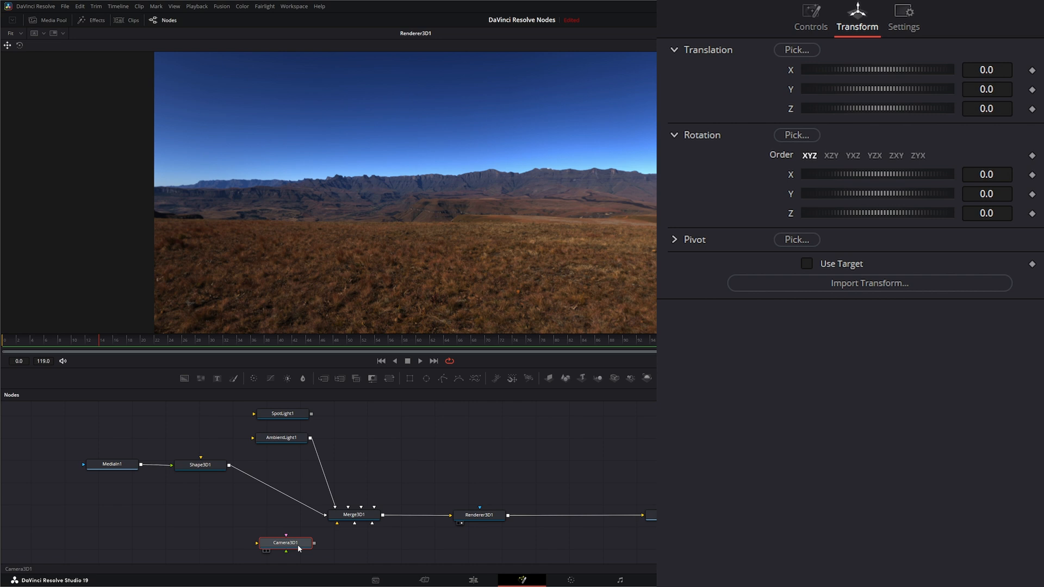
Add a Spherical Camera to the tree and connect it into Merge3D1.
left_click(439, 442)
type("sph")
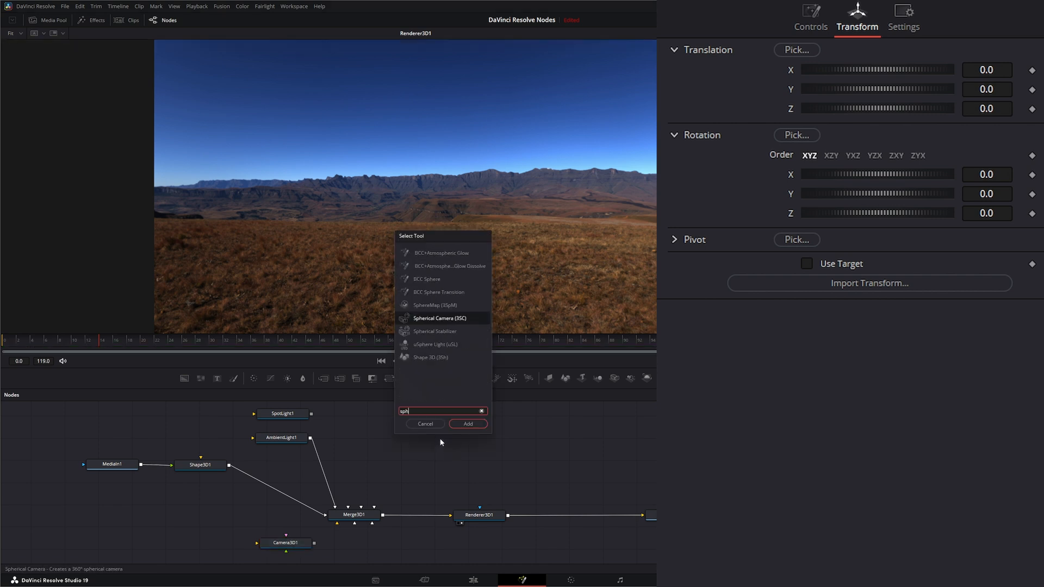
left_click(467, 424)
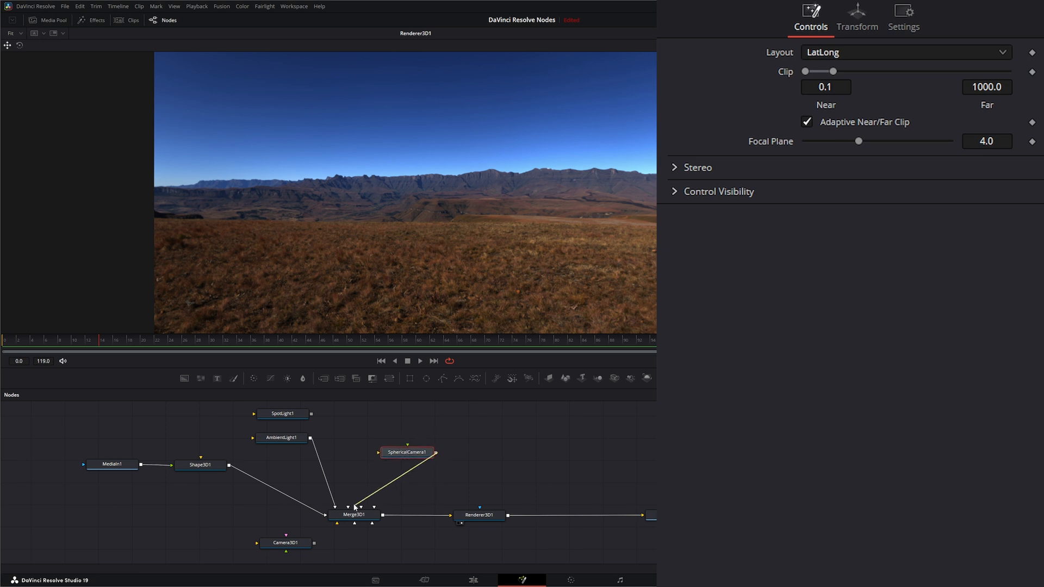
left_click(406, 453)
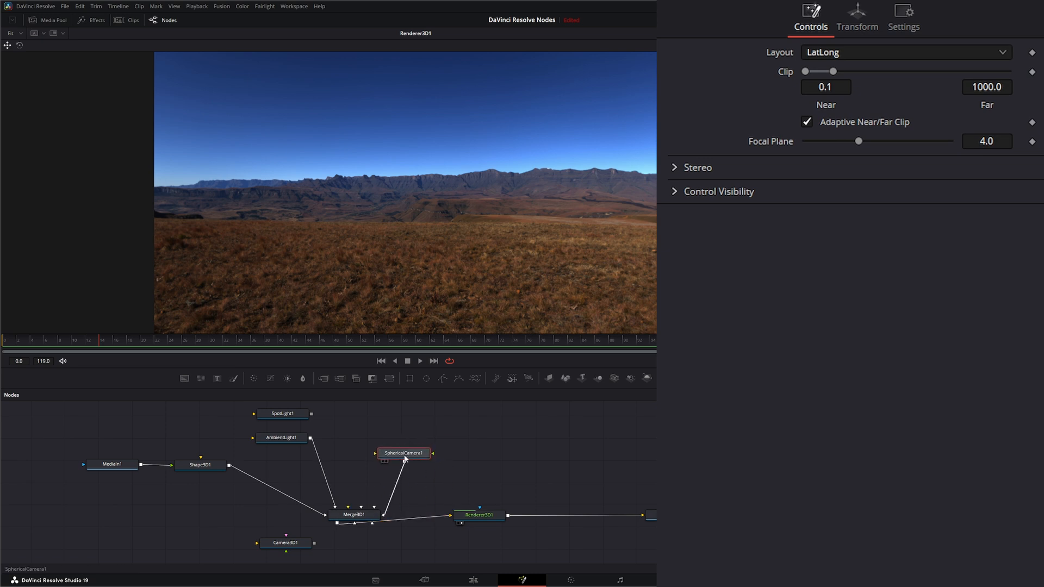
View Renderer3D1's output as the 360° lat-long panorama with the sun.
left_click(478, 515)
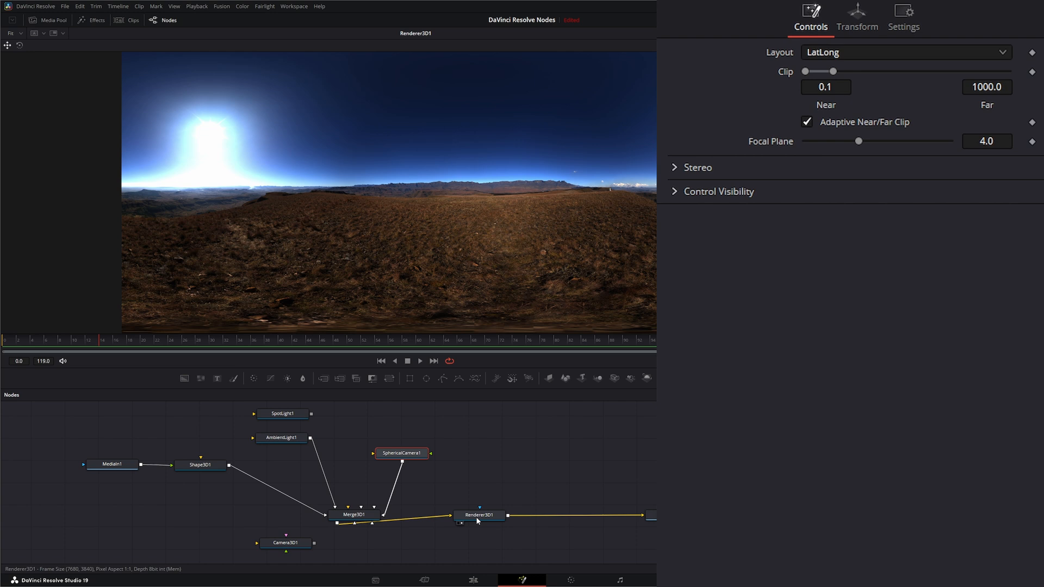
left_click(478, 515)
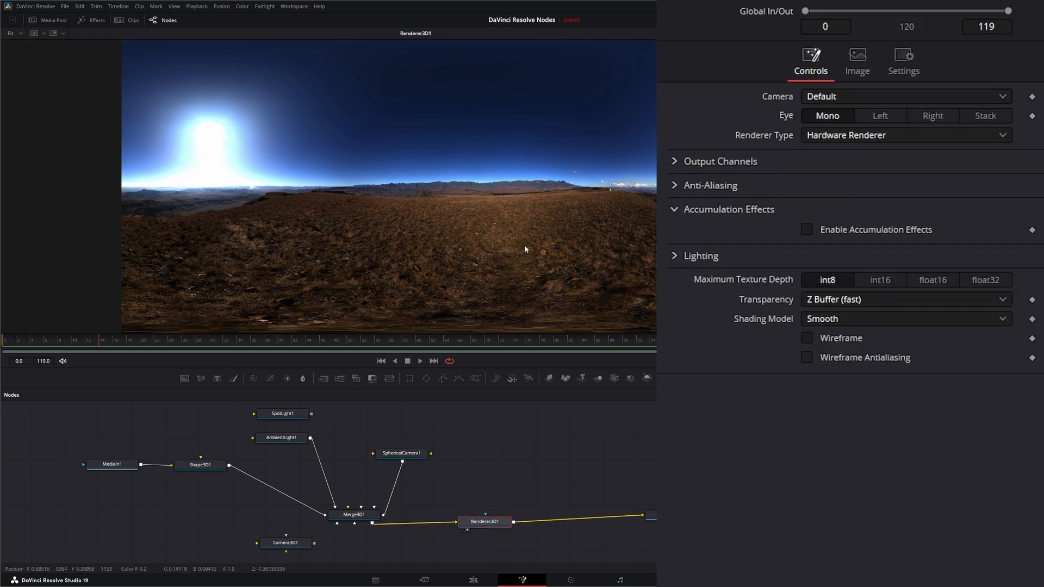
left_click(484, 522)
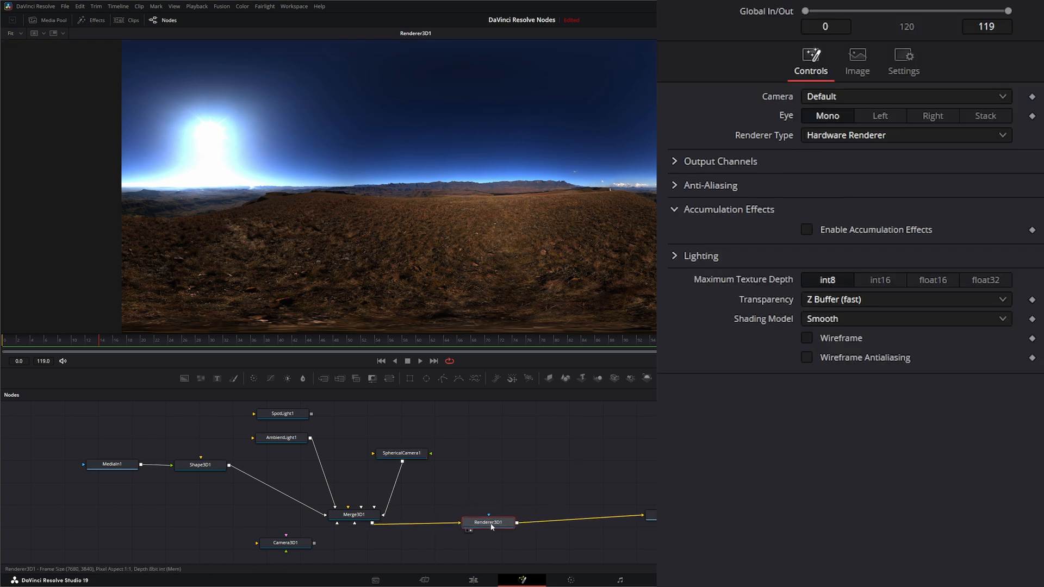
left_click(401, 453)
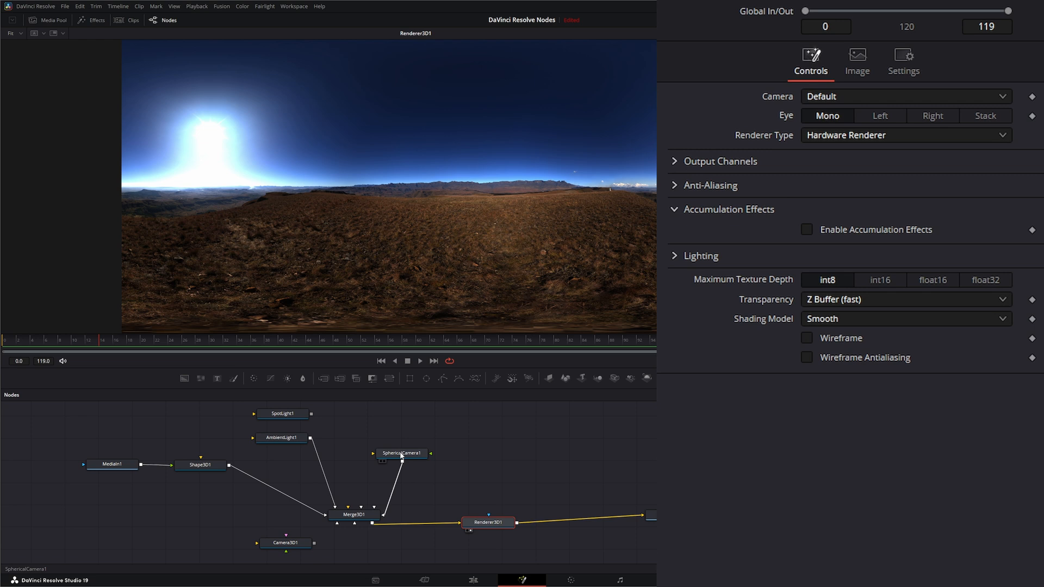
Select the SphericalCamera1 node to show its Controls in the Inspector.
left_click(353, 514)
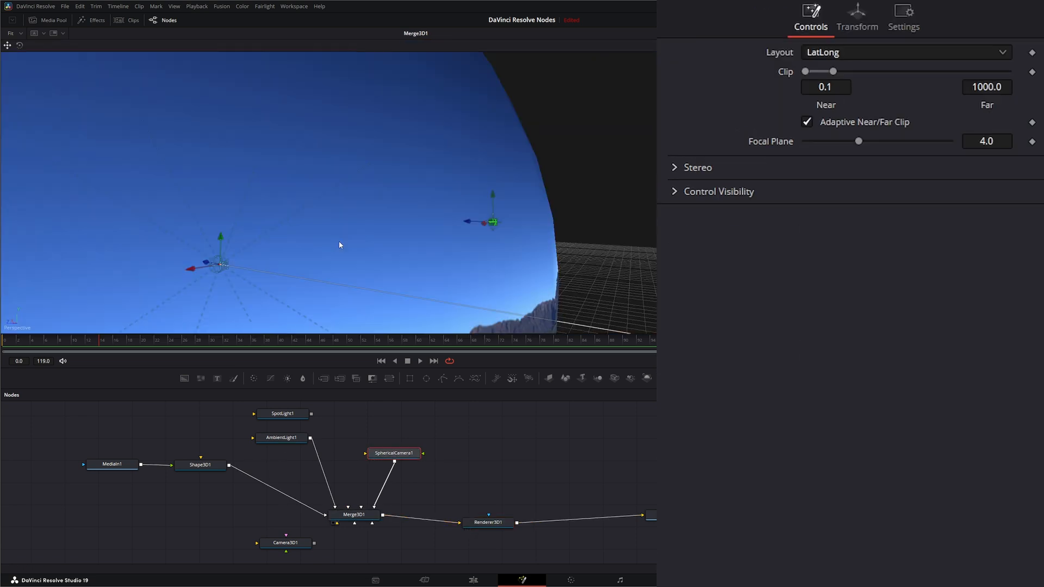
mouse_move(369, 269)
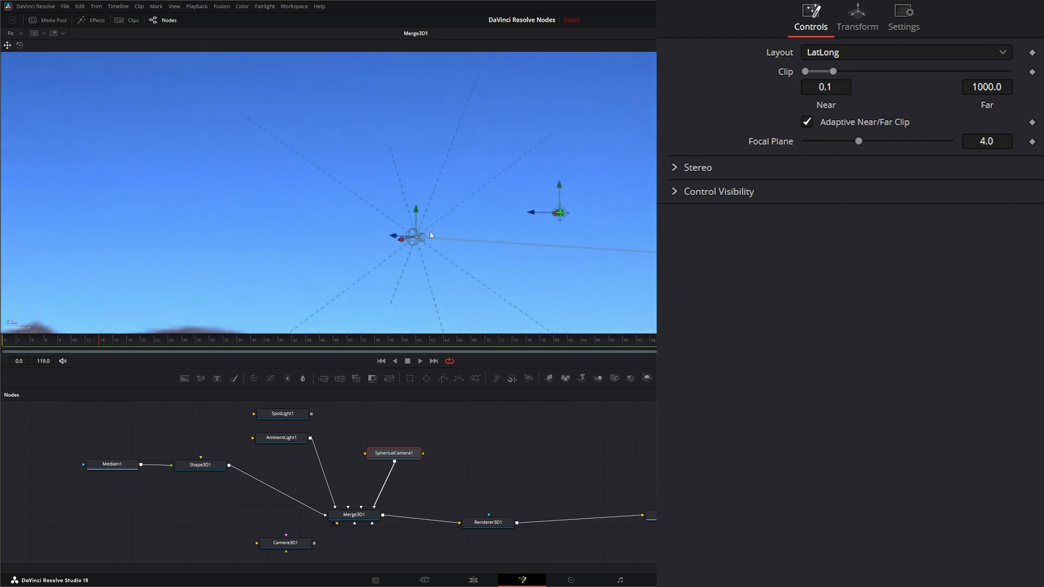
mouse_move(451, 342)
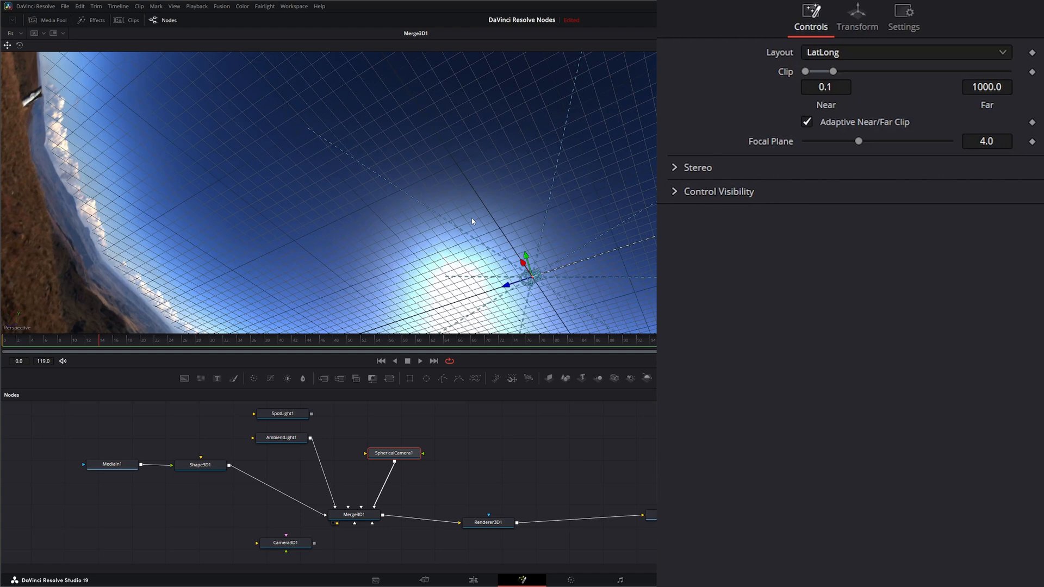
mouse_move(723, 107)
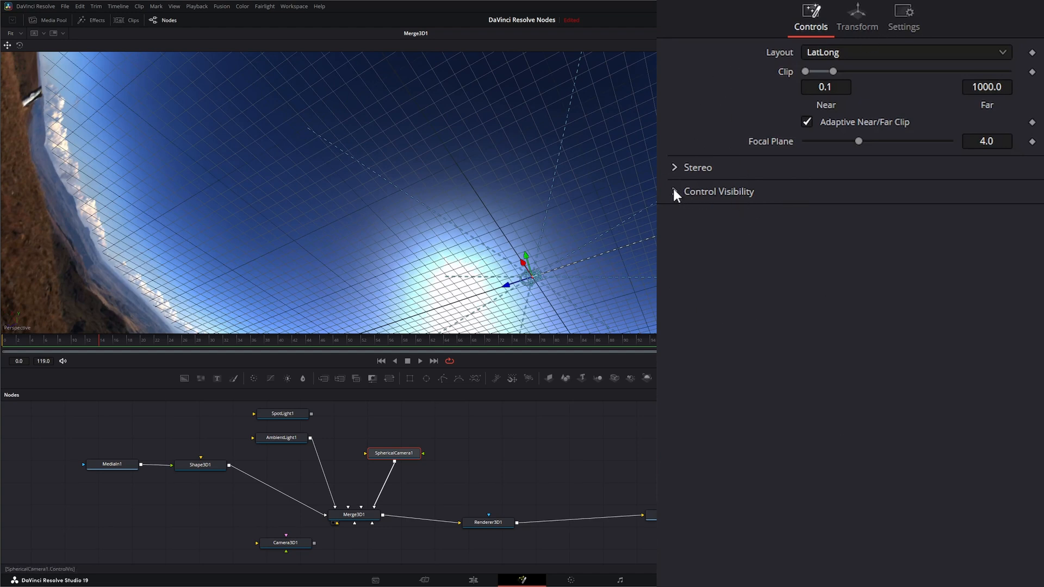
Expand Control Visibility and turn off SphericalCamera1's Frustum guide.
left_click(674, 191)
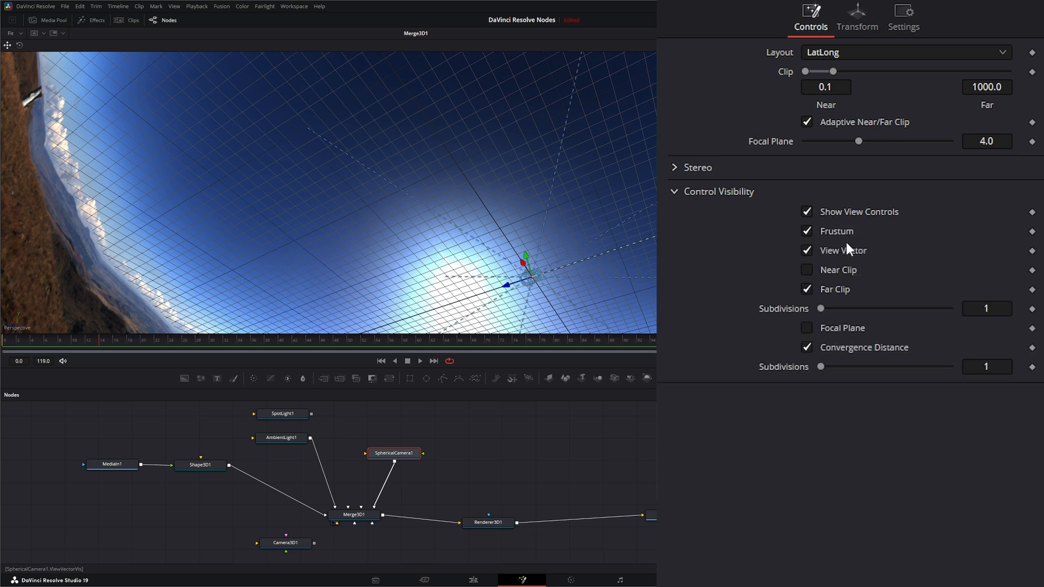
left_click(806, 230)
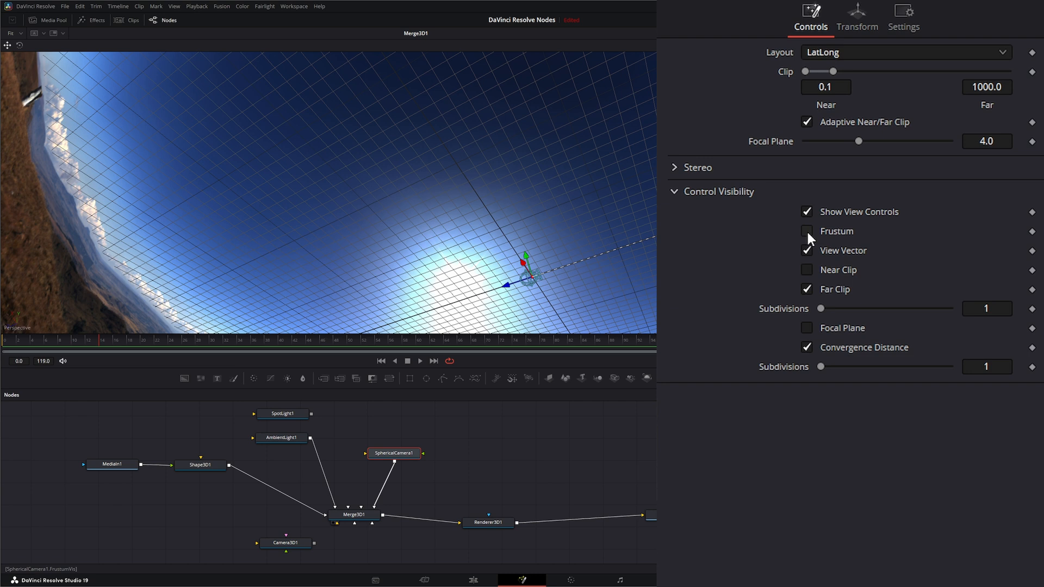
left_click(806, 231)
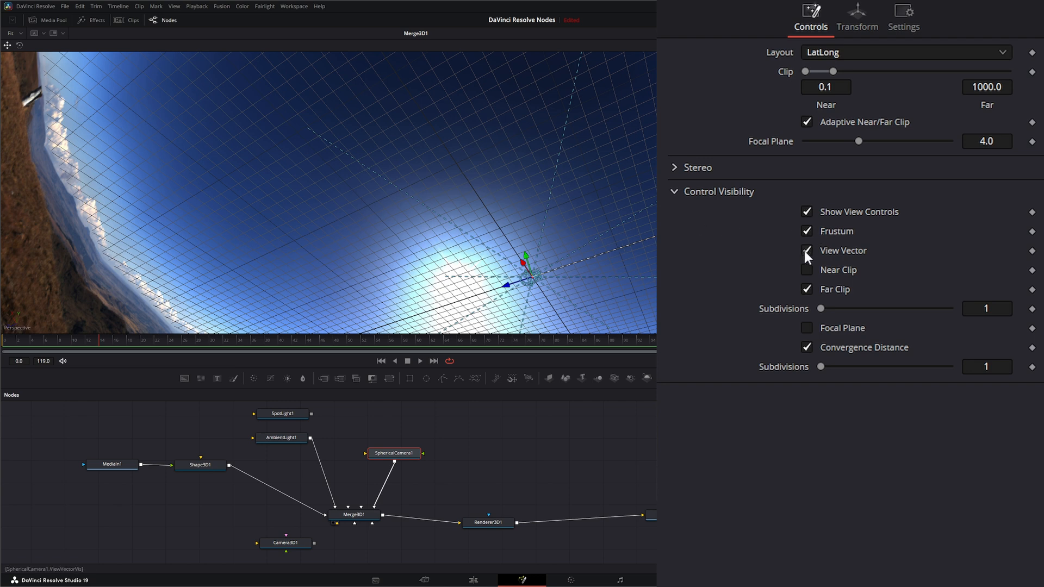
left_click(806, 230)
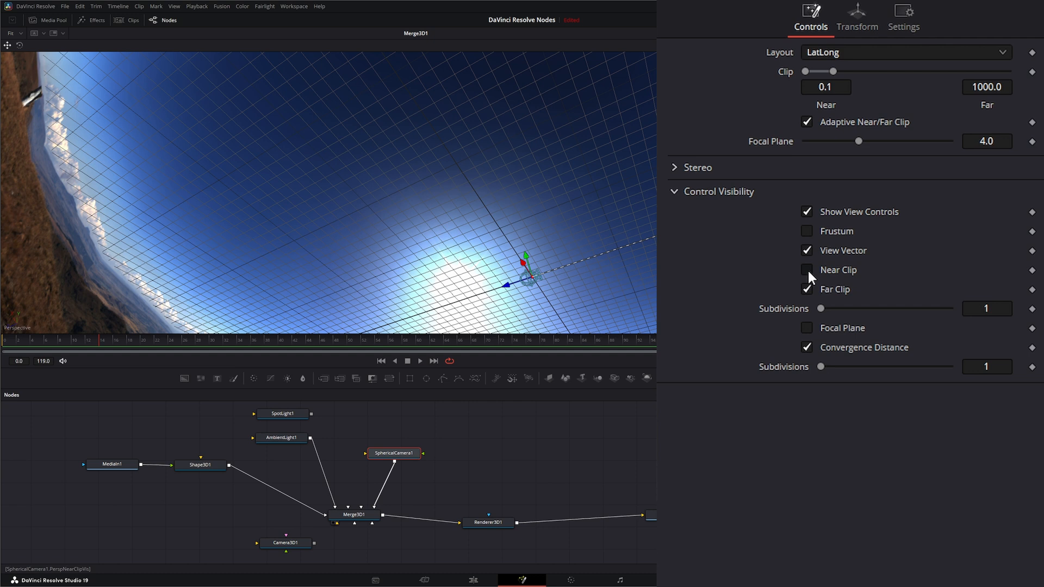
Enable Near Clip, toggle Far Clip off and on, and show the Focal Plane.
left_click(806, 269)
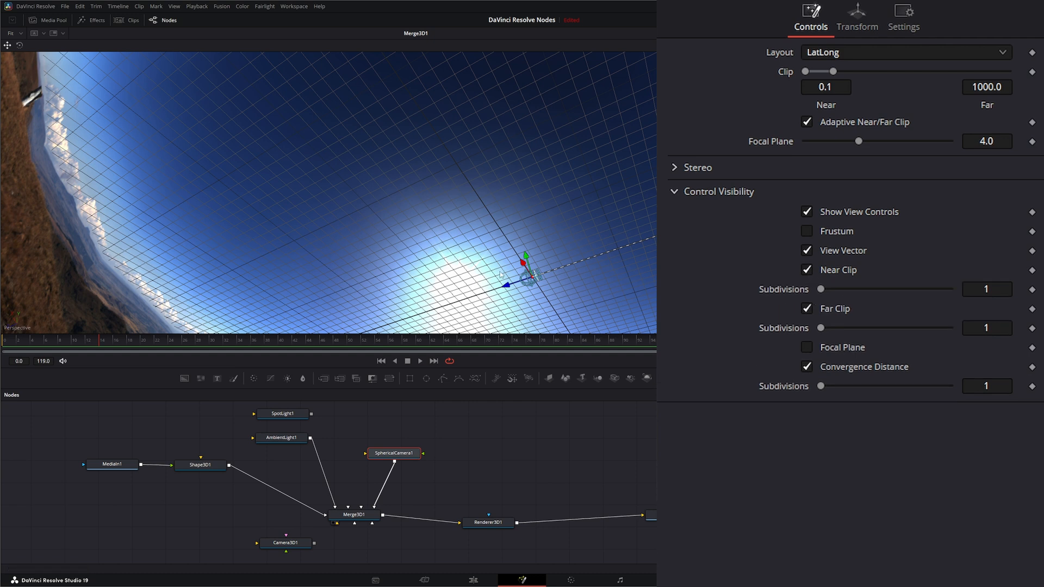
mouse_move(894, 271)
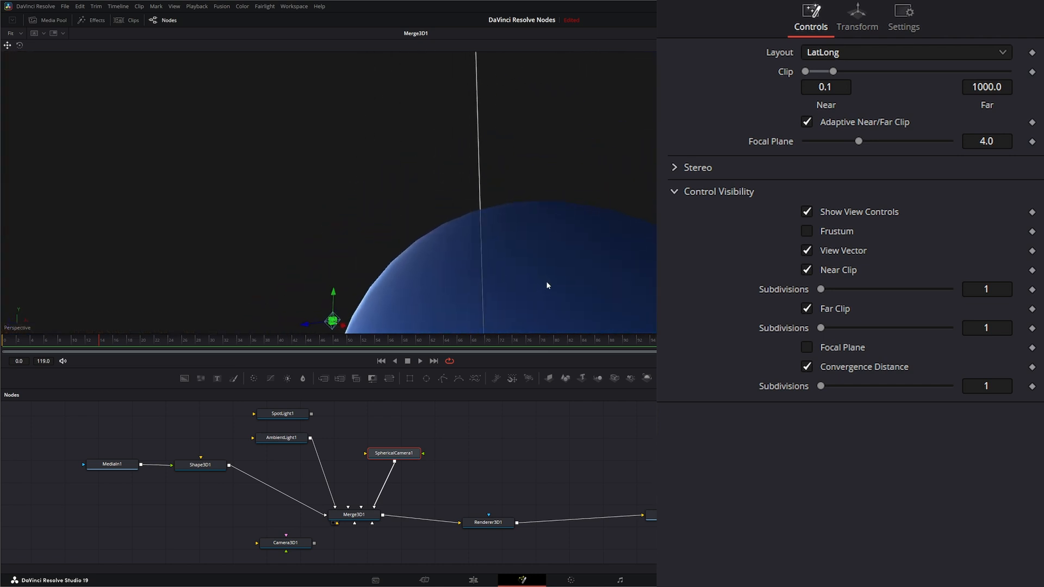
left_click(806, 308)
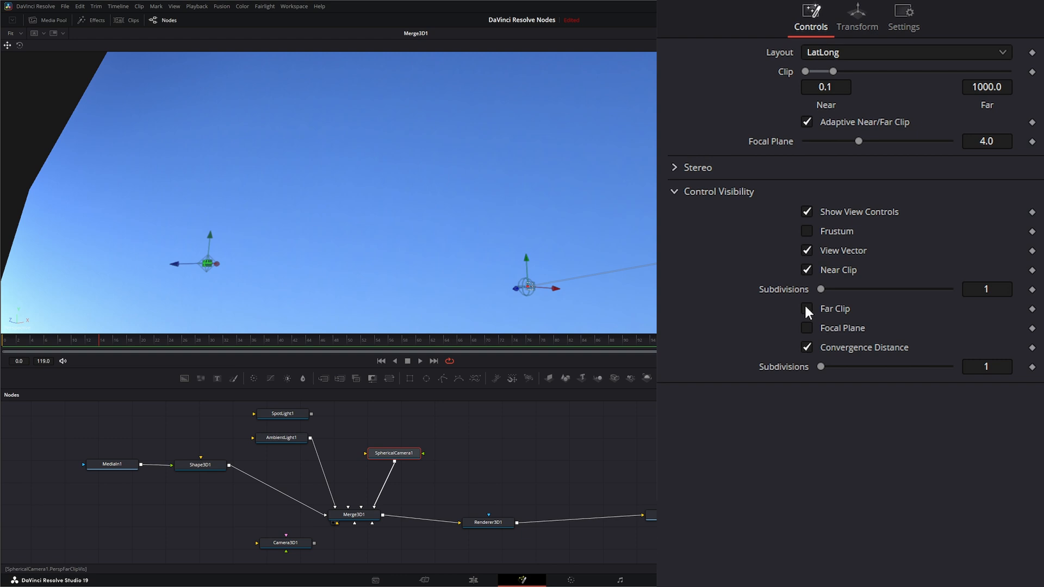
left_click(806, 308)
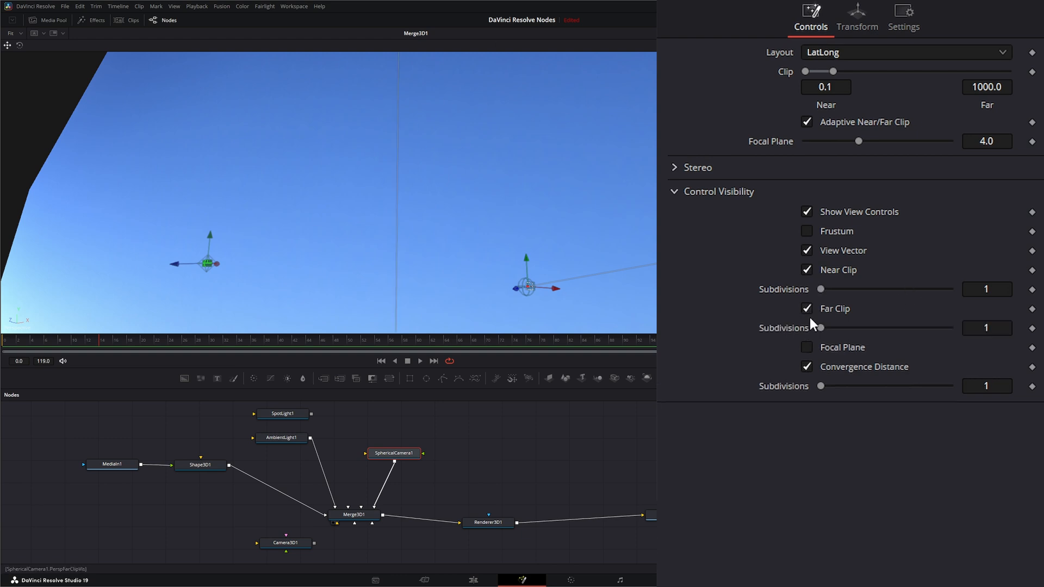
left_click(806, 346)
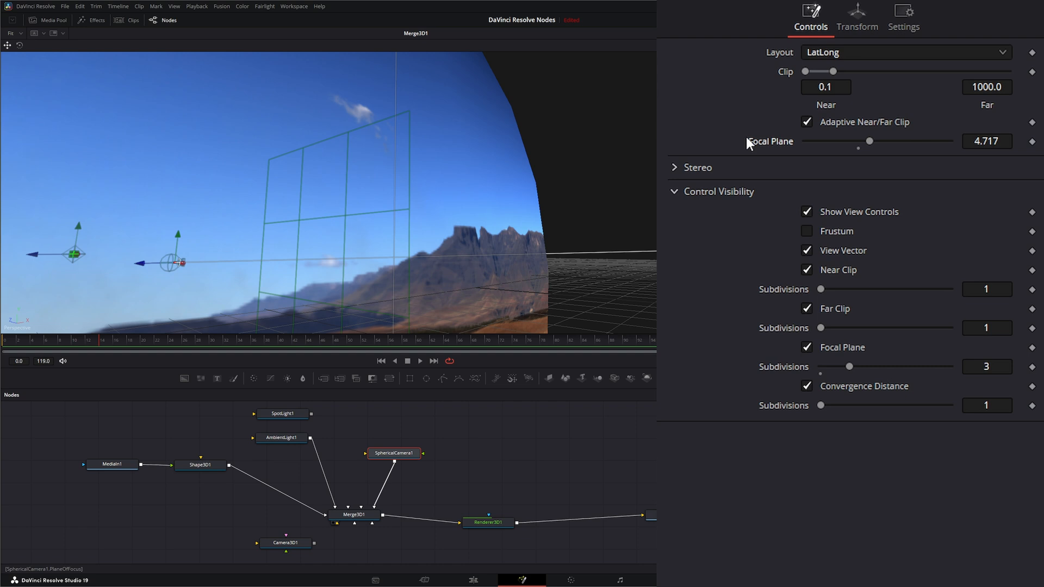
Select Renderer3D1 to show its Default camera and Hardware Renderer settings.
left_click(486, 522)
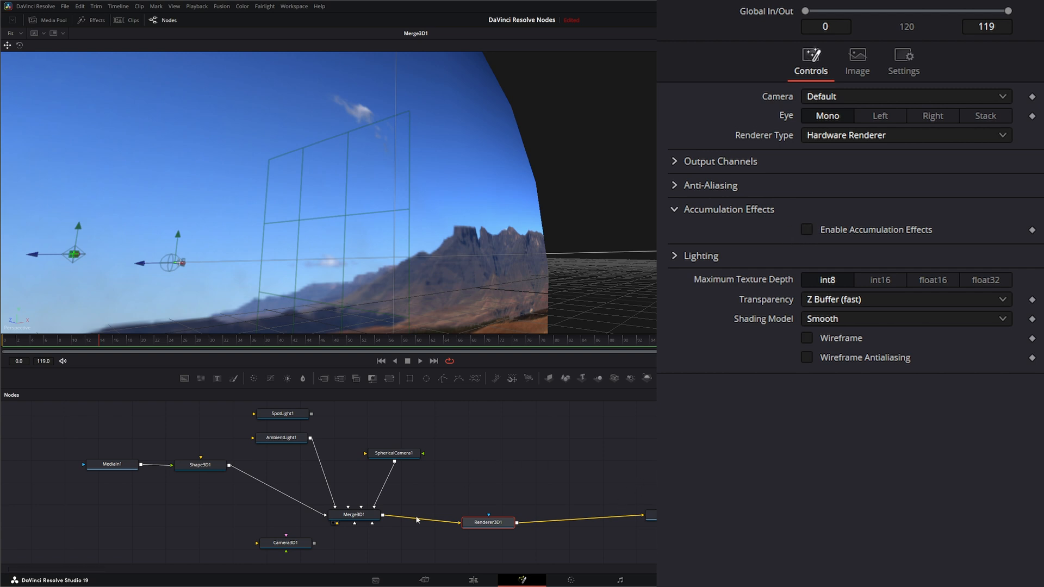
Reselect SphericalCamera1, uncheck Convergence Distance, and collapse Control Visibility.
left_click(393, 453)
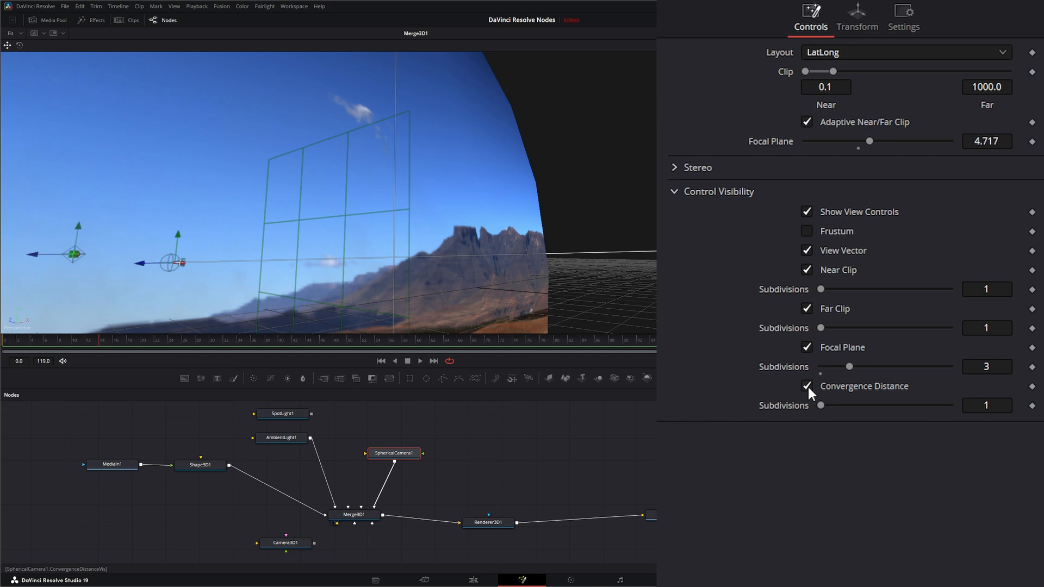
mouse_move(811, 399)
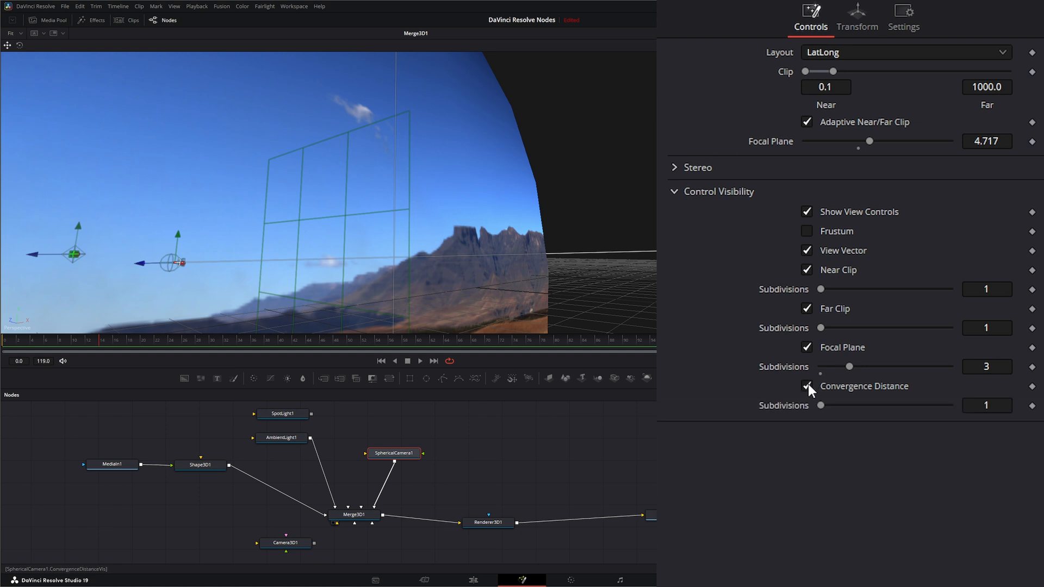
left_click(806, 386)
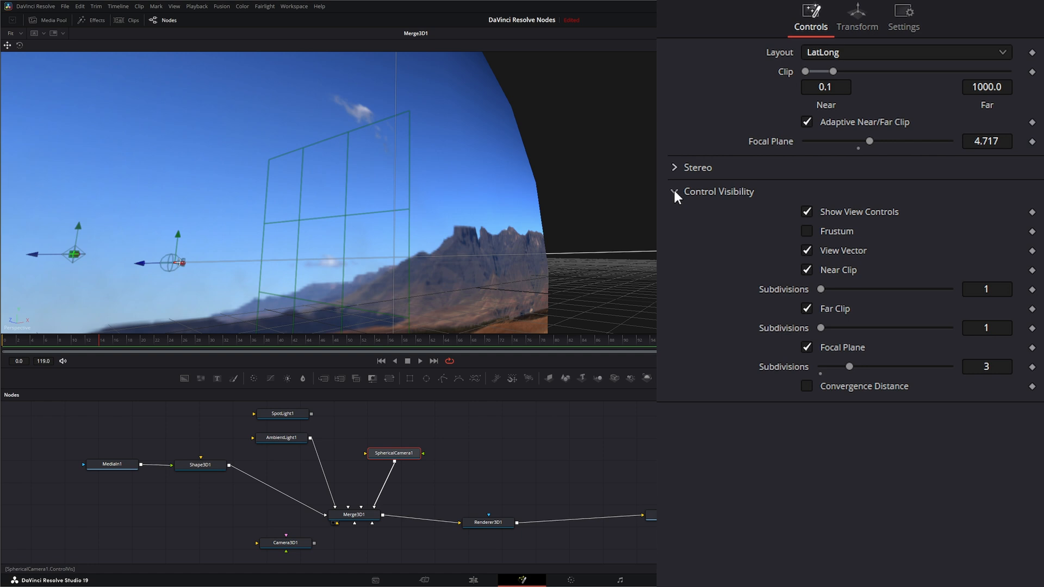
left_click(673, 167)
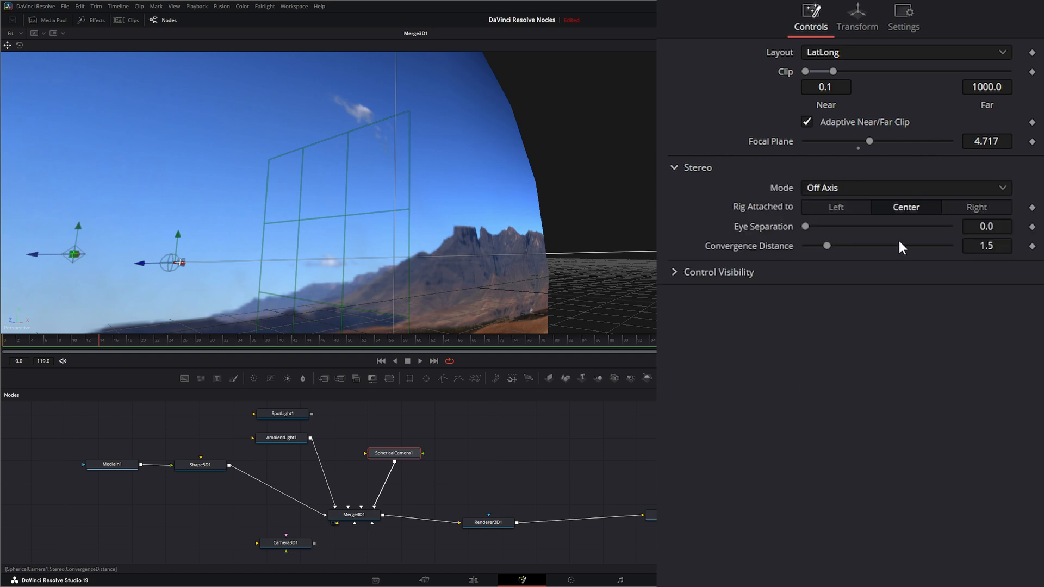
mouse_move(319, 536)
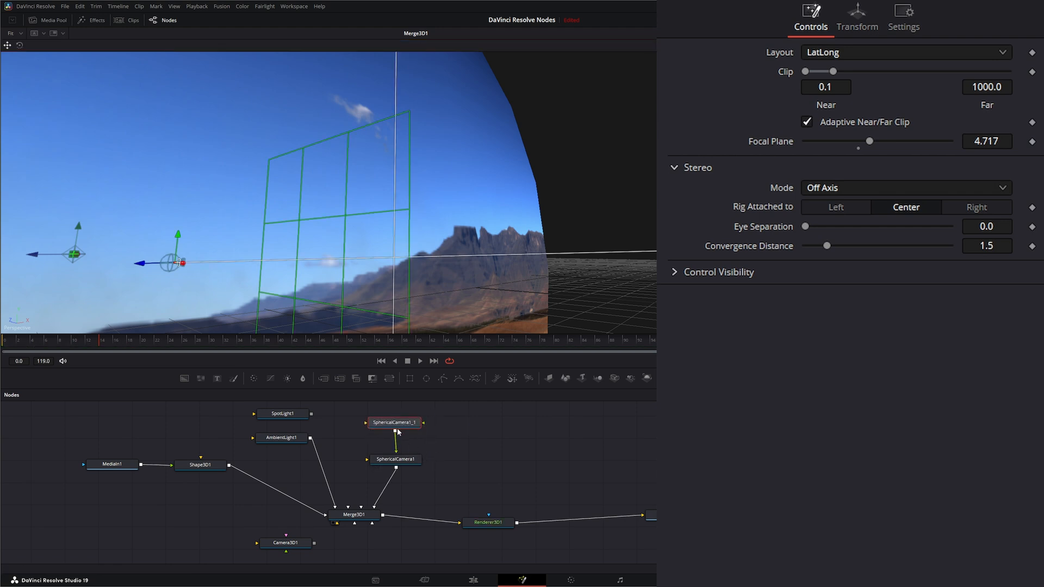
Select SphericalCamera1_1, set its stereo mode to Mono and adjust Eye Separation.
left_click(393, 422)
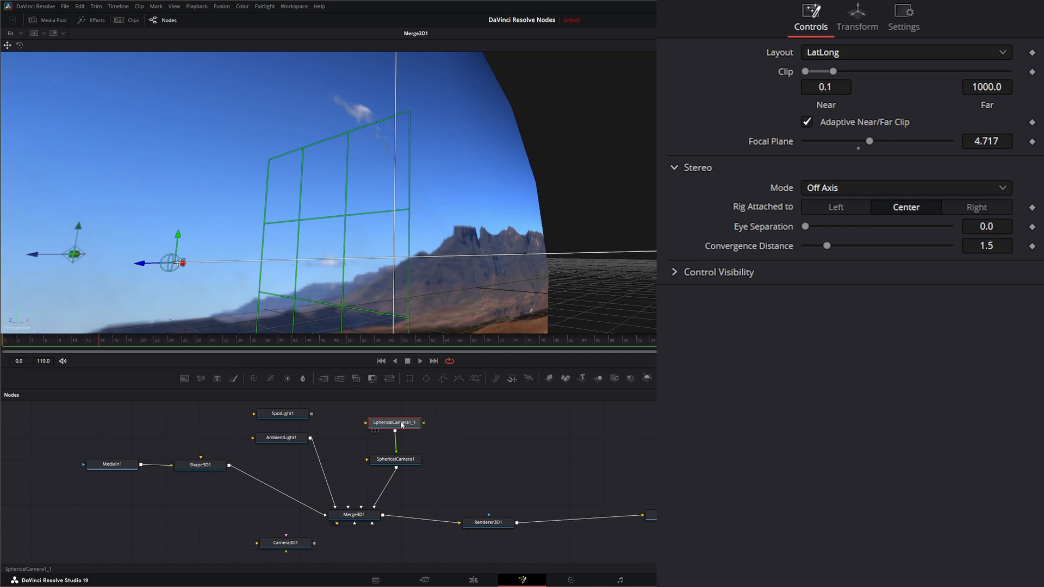
mouse_move(433, 427)
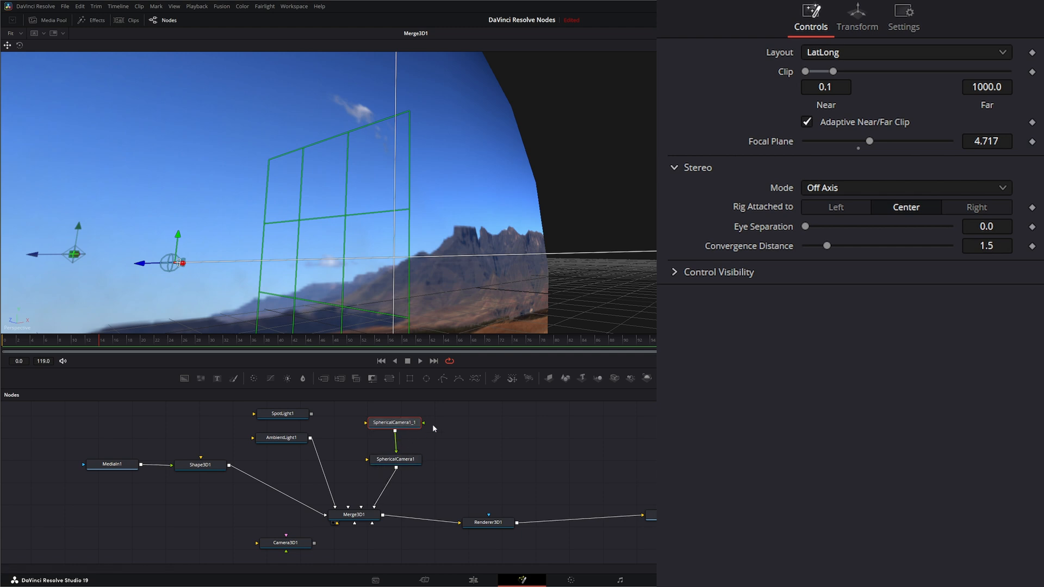
mouse_move(825, 190)
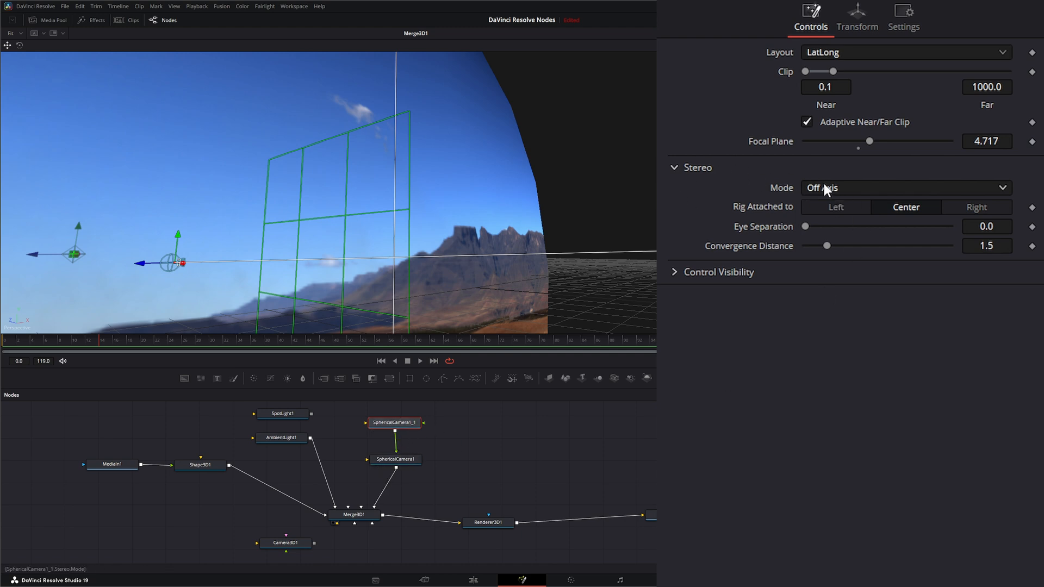
left_click(904, 188)
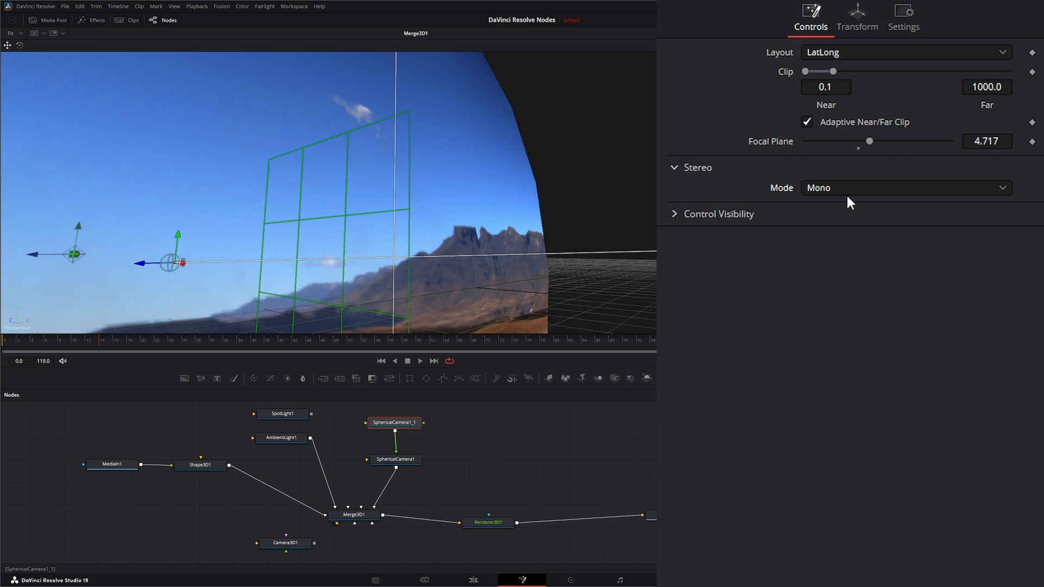
left_click(904, 187)
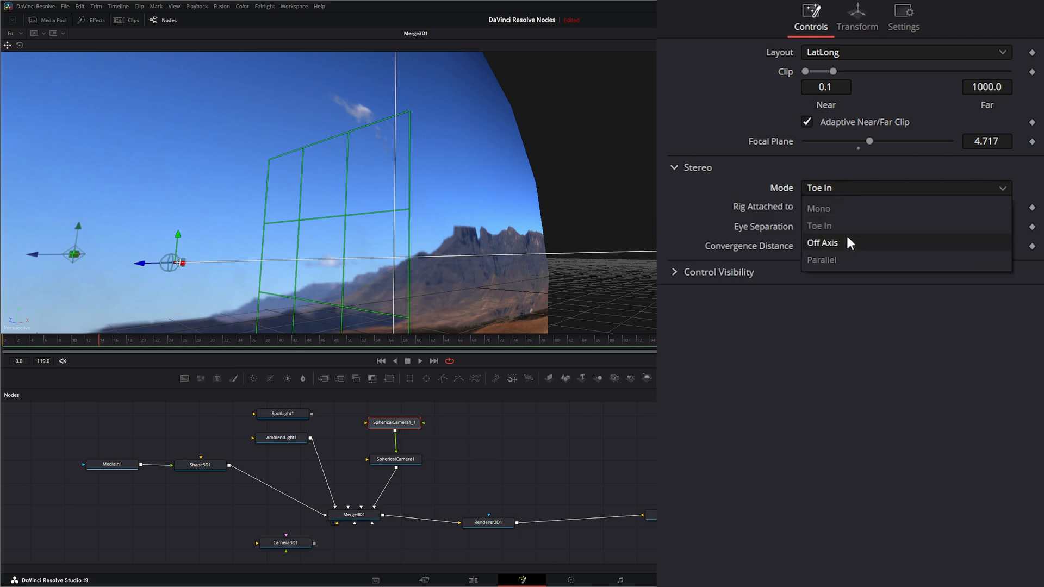
left_click(821, 260)
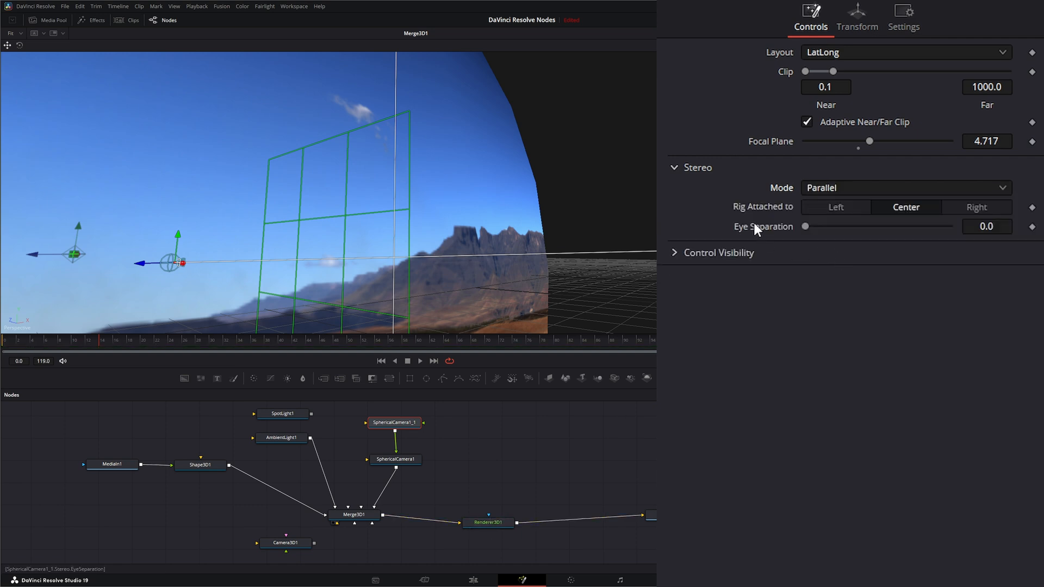
left_click(835, 207)
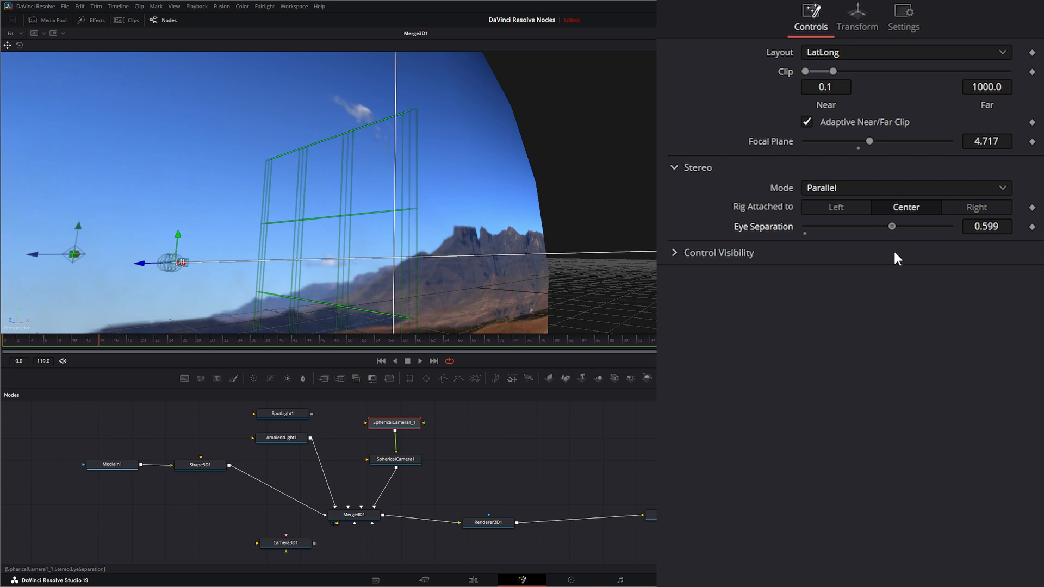
Remove the duplicate camera, view Renderer3D1's panorama, and reselect SphericalCamera1.
left_click(393, 422)
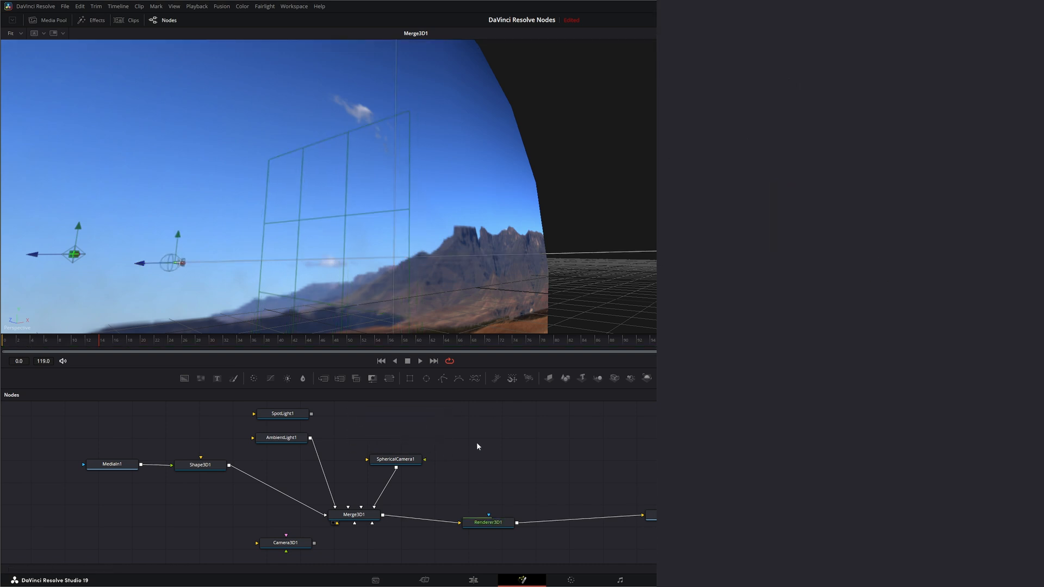
left_click(488, 522)
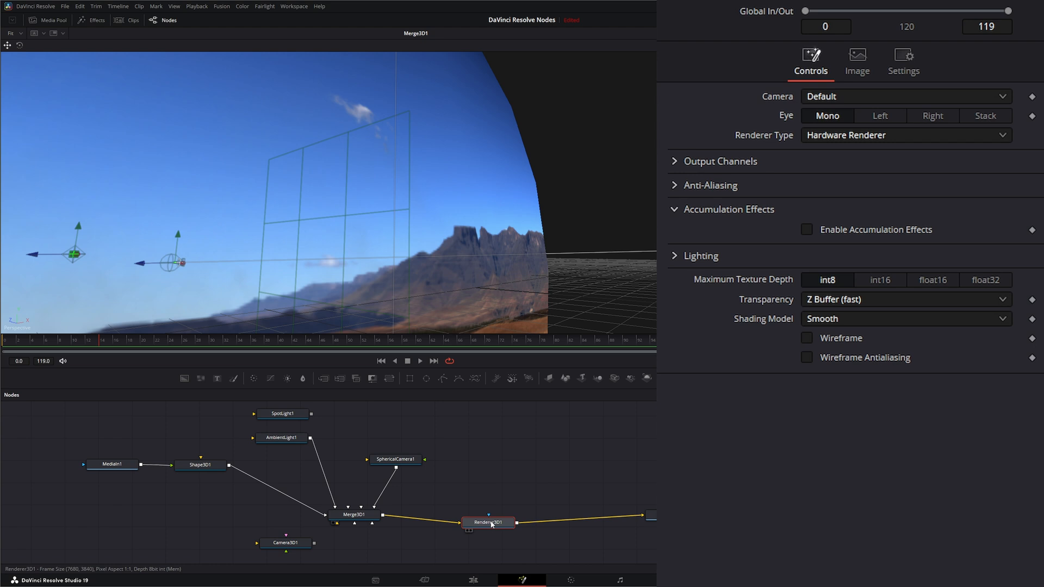
left_click(487, 522)
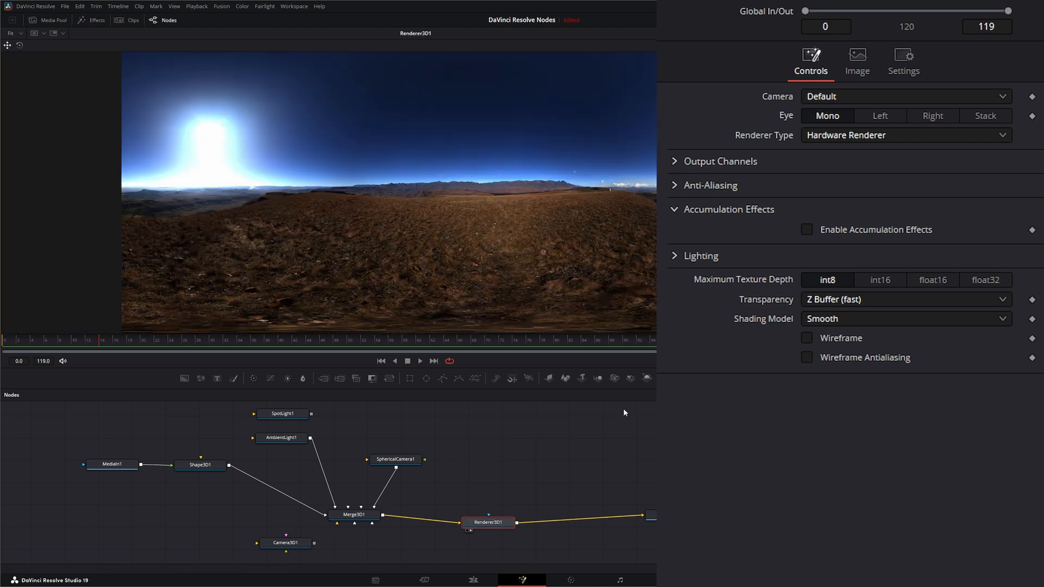
left_click(395, 459)
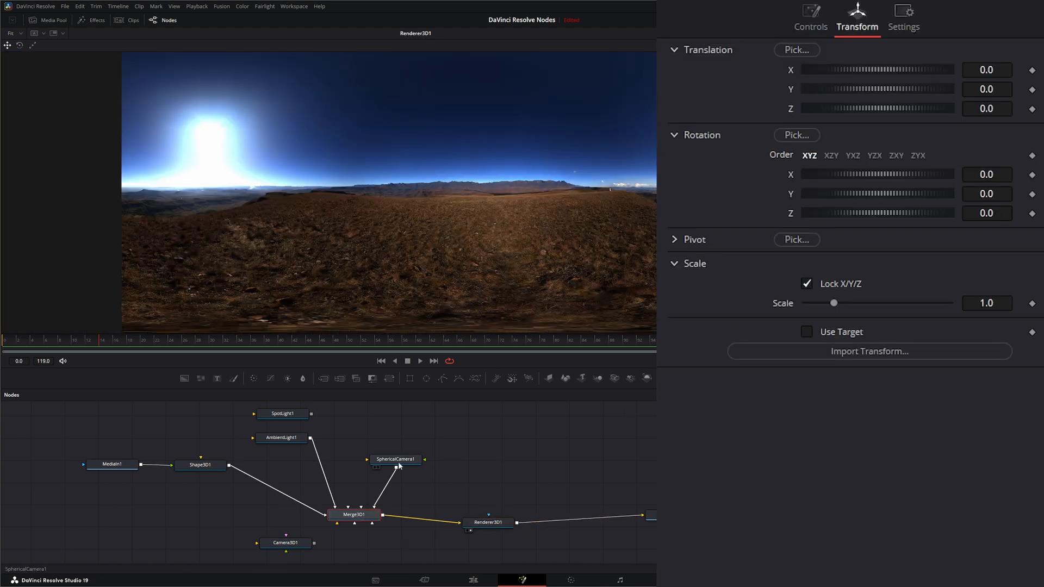
Try the VCross and another cube-map layout on SphericalCamera1, then return to LatLong.
left_click(810, 10)
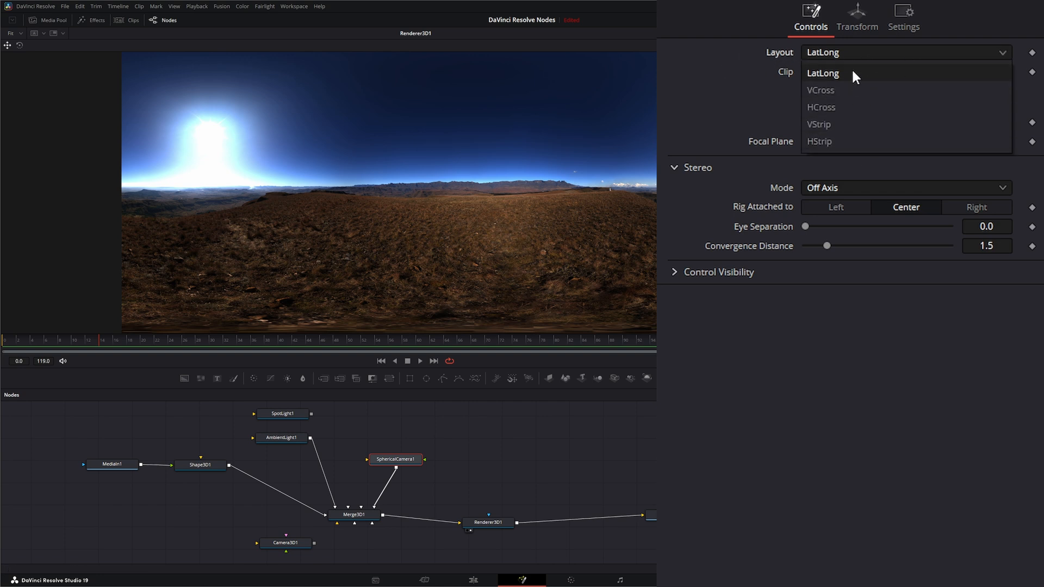
mouse_move(860, 80)
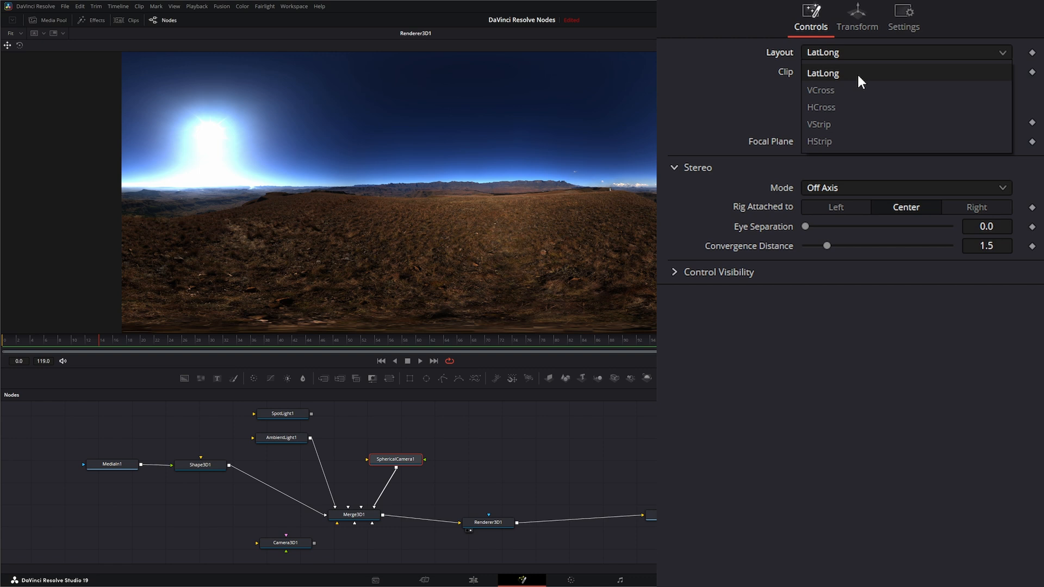
left_click(822, 73)
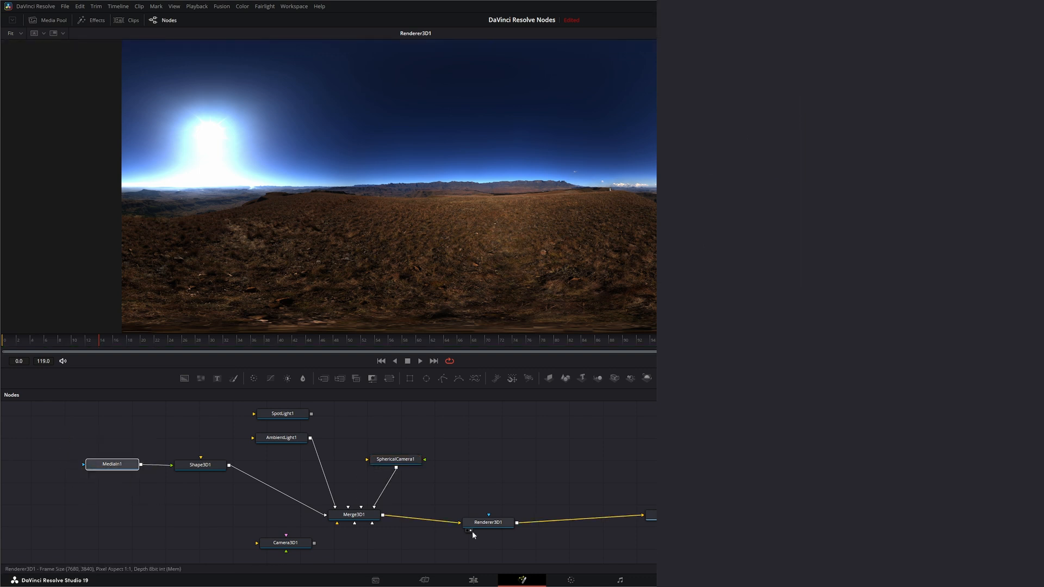
left_click(396, 460)
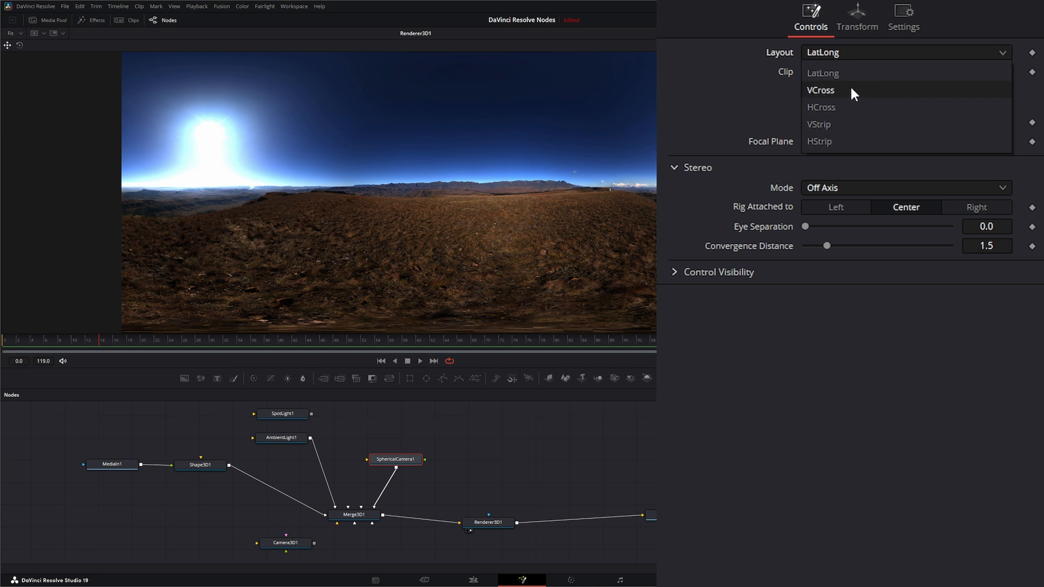
mouse_move(842, 112)
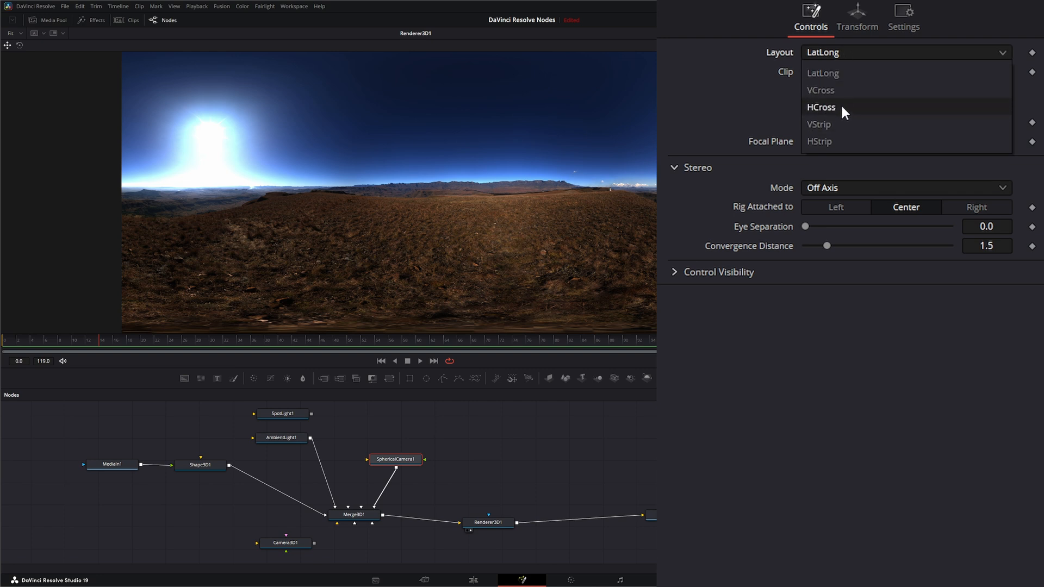
left_click(820, 90)
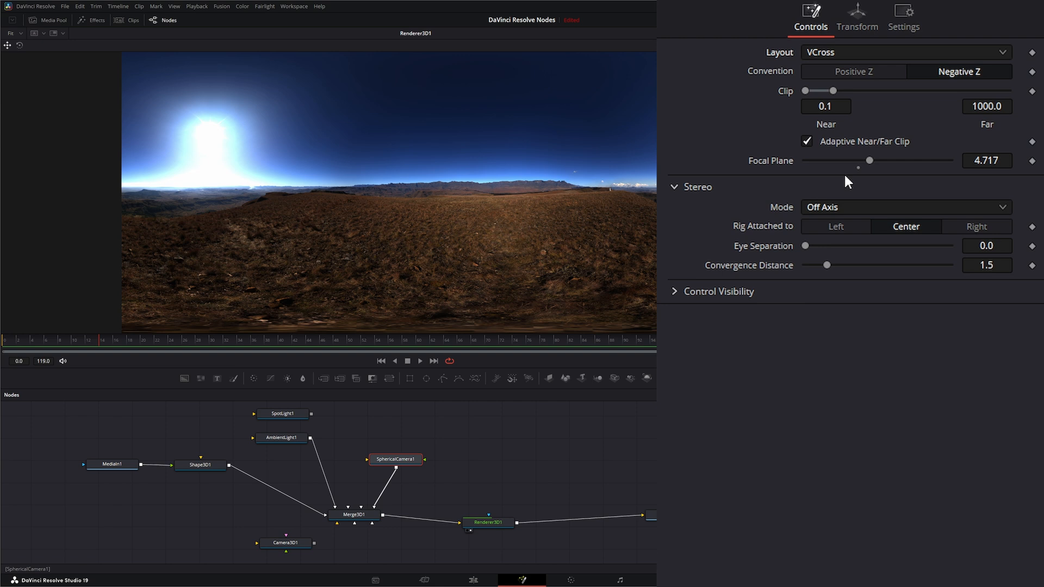
left_click(851, 71)
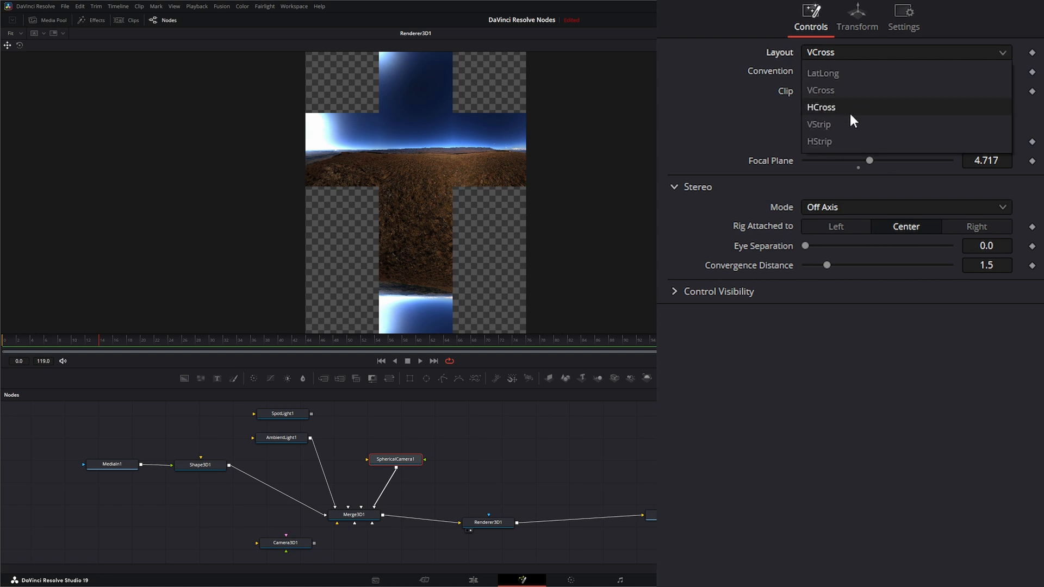
left_click(818, 124)
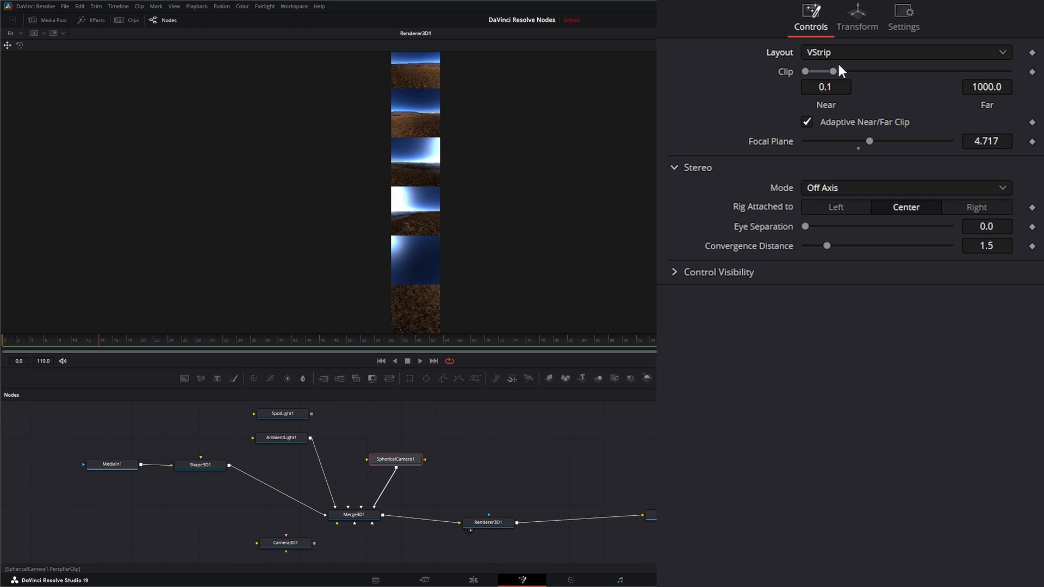
mouse_move(937, 152)
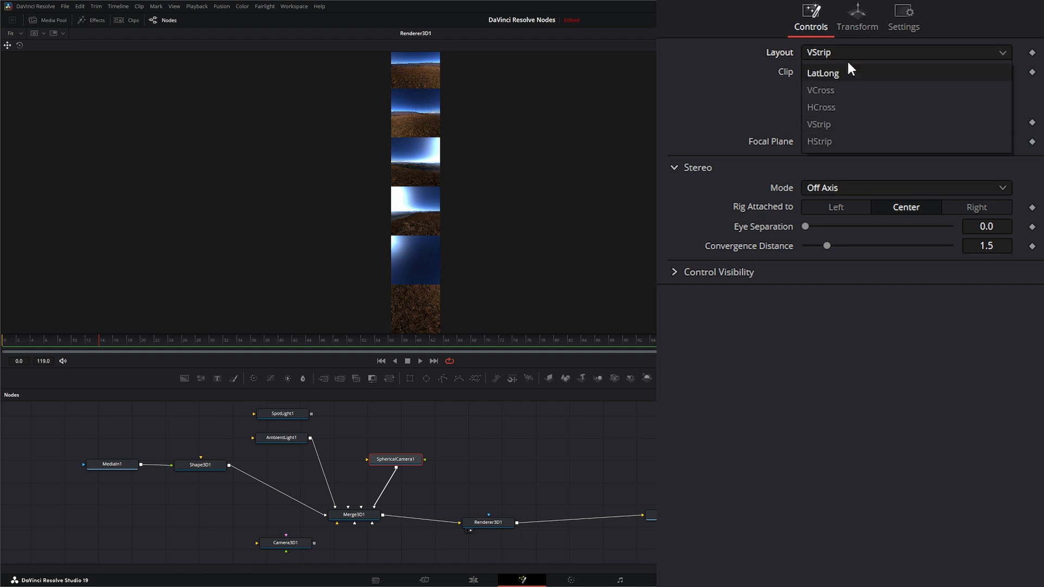
left_click(824, 73)
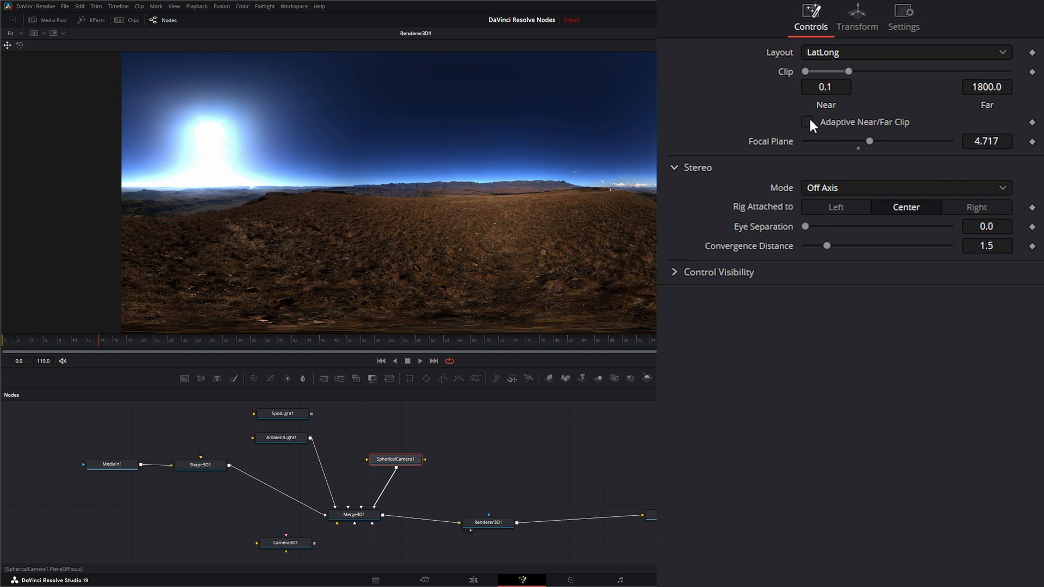
Turn SphericalCamera1's adaptive near/far clipping back on.
left_click(806, 122)
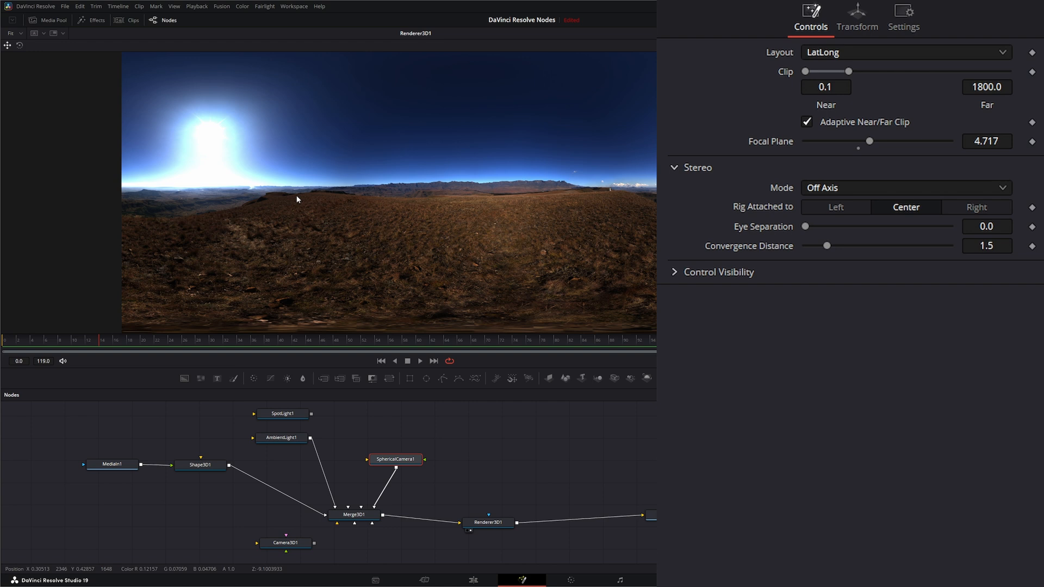
mouse_move(771, 143)
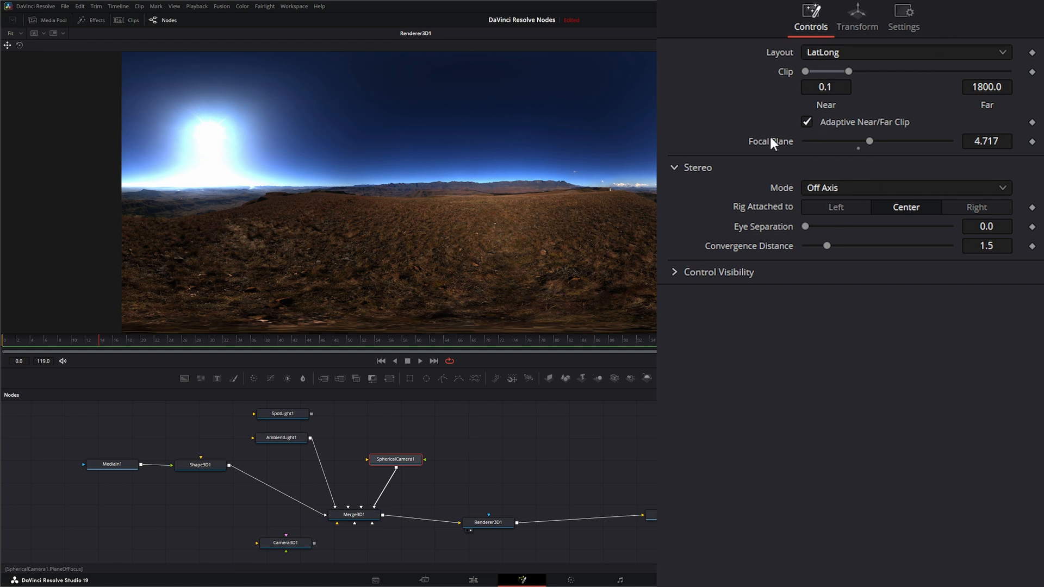
mouse_move(873, 145)
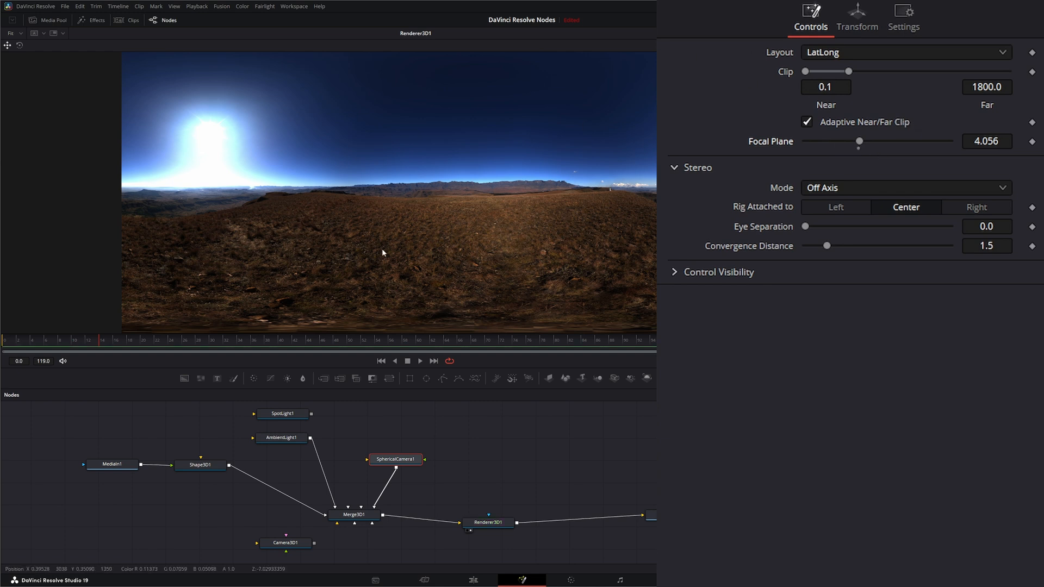
mouse_move(396, 241)
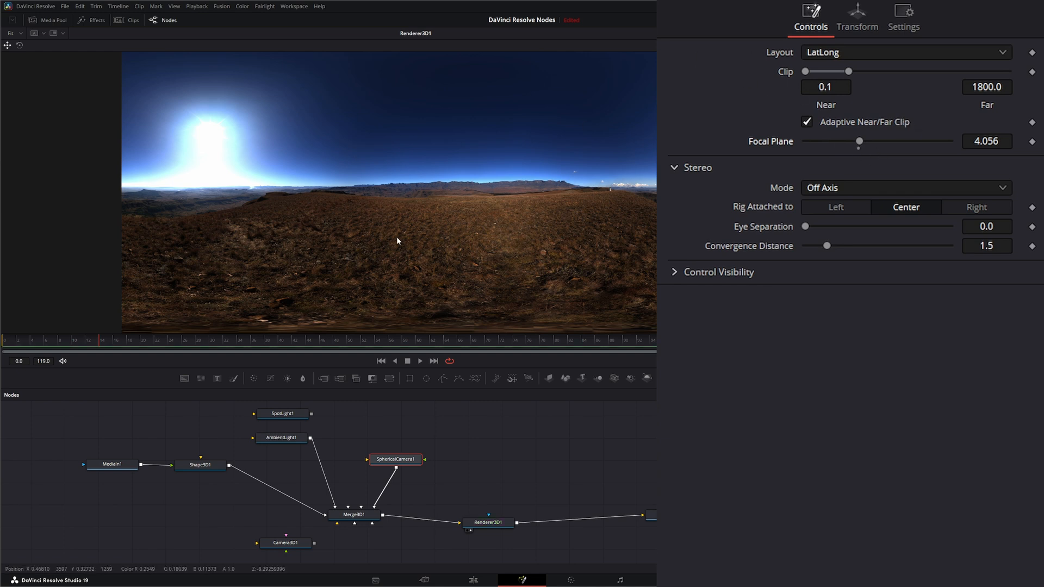
Set the focal plane to 4.056 and switch the viewer to 360° View > LatLong.
left_click(488, 522)
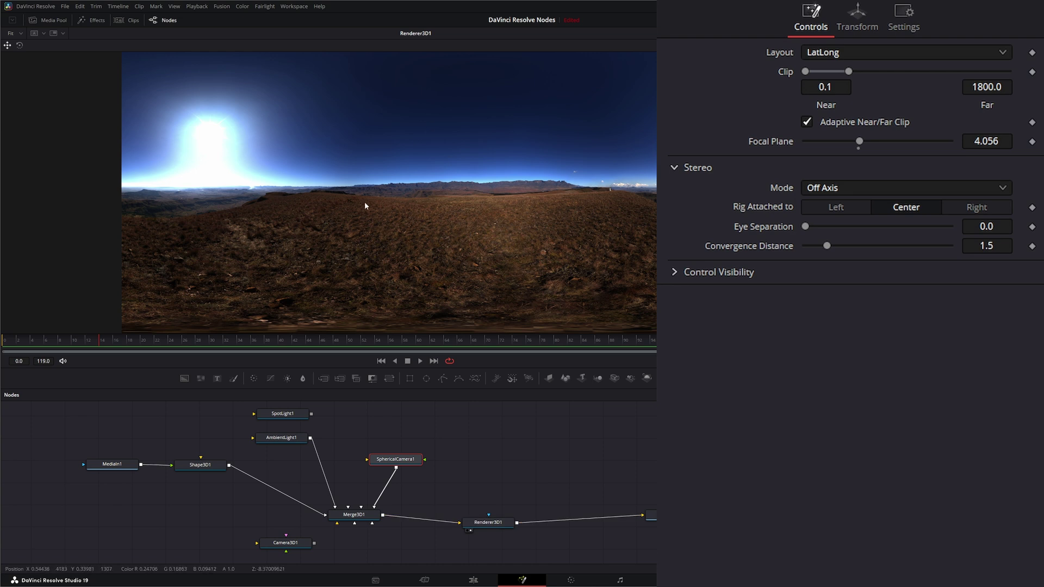
right_click(365, 185)
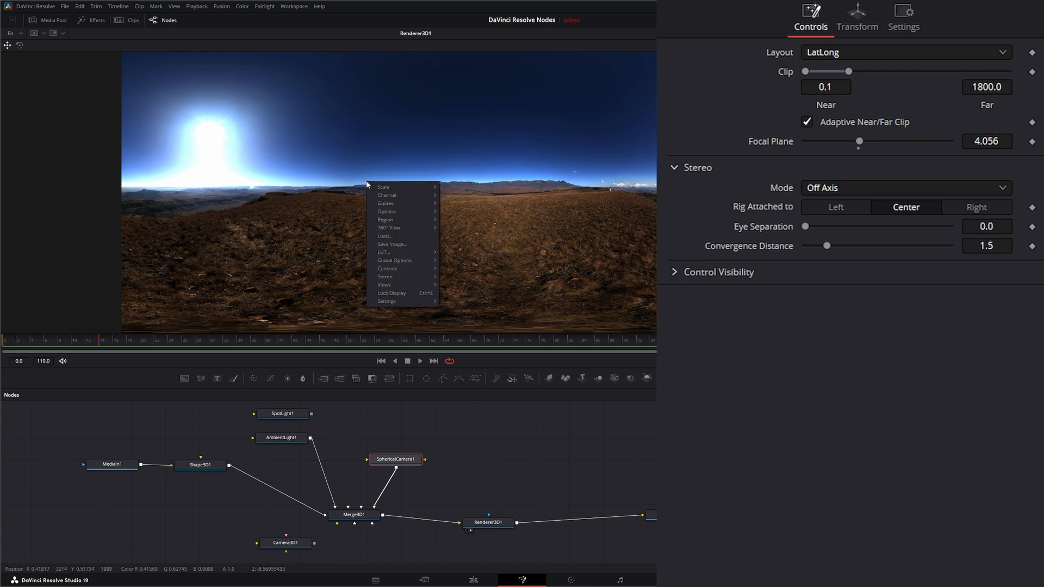
mouse_move(393, 227)
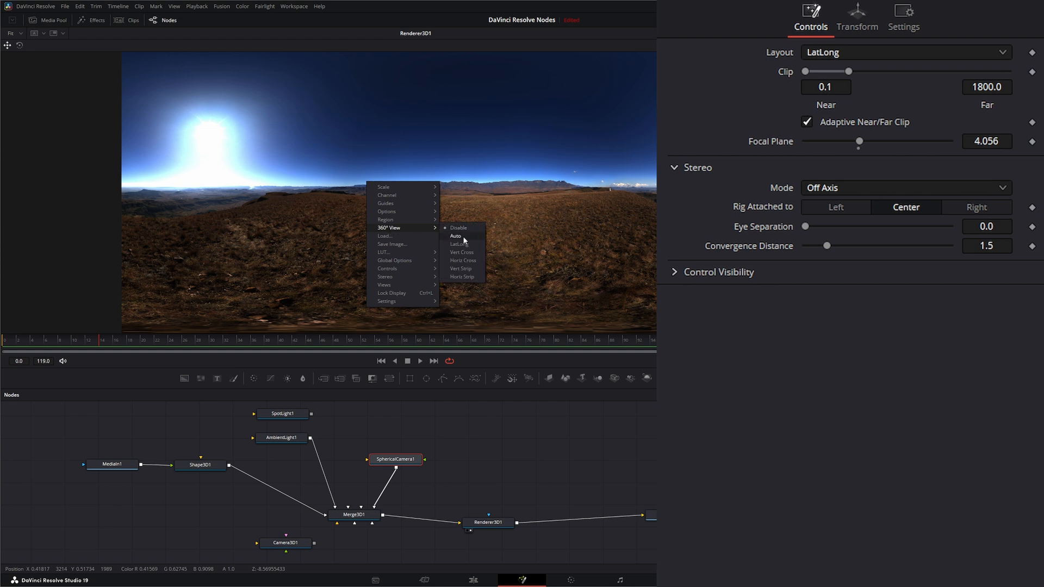
mouse_move(458, 243)
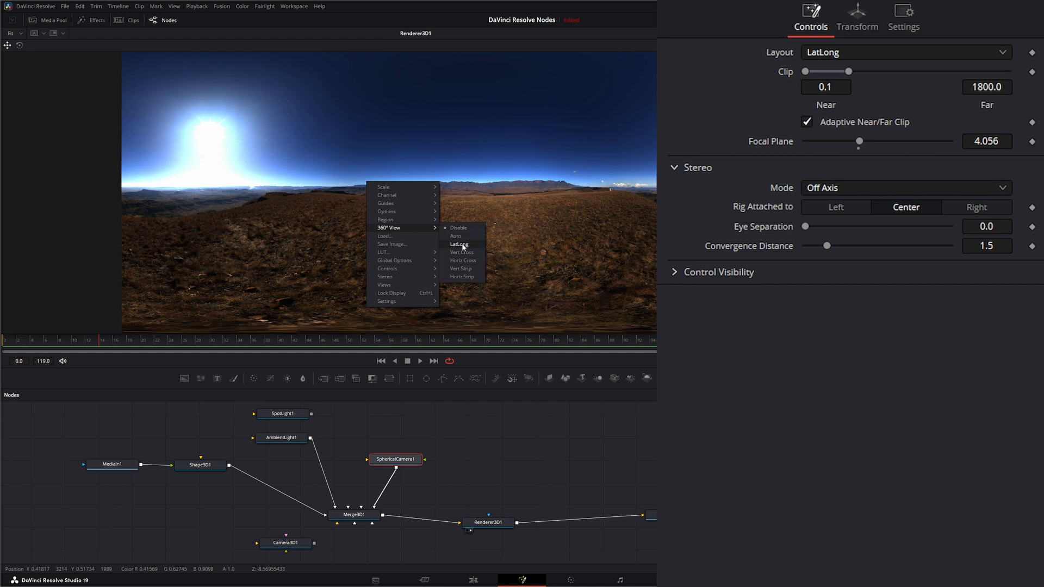
left_click(459, 244)
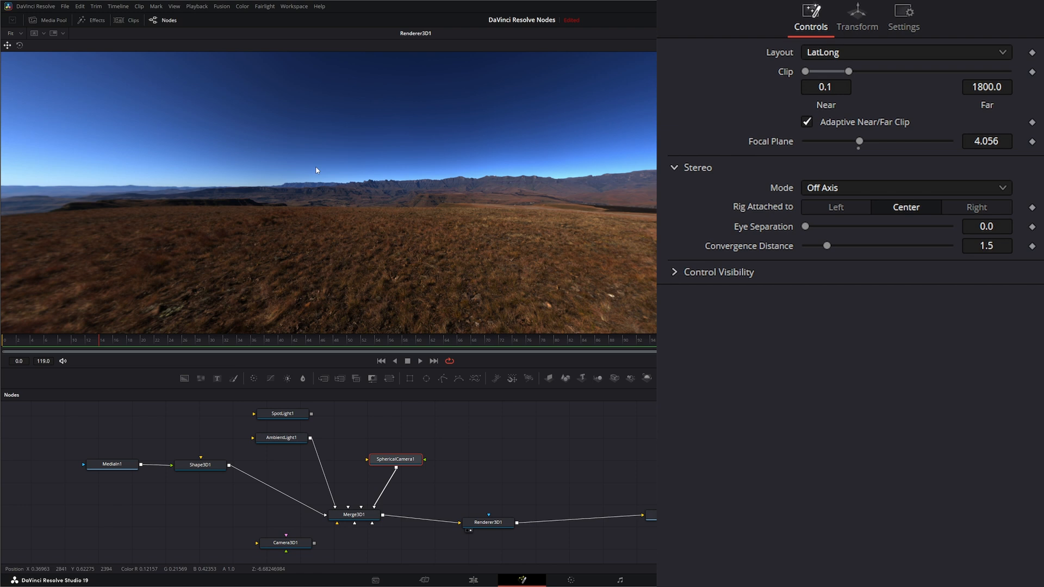
mouse_move(383, 211)
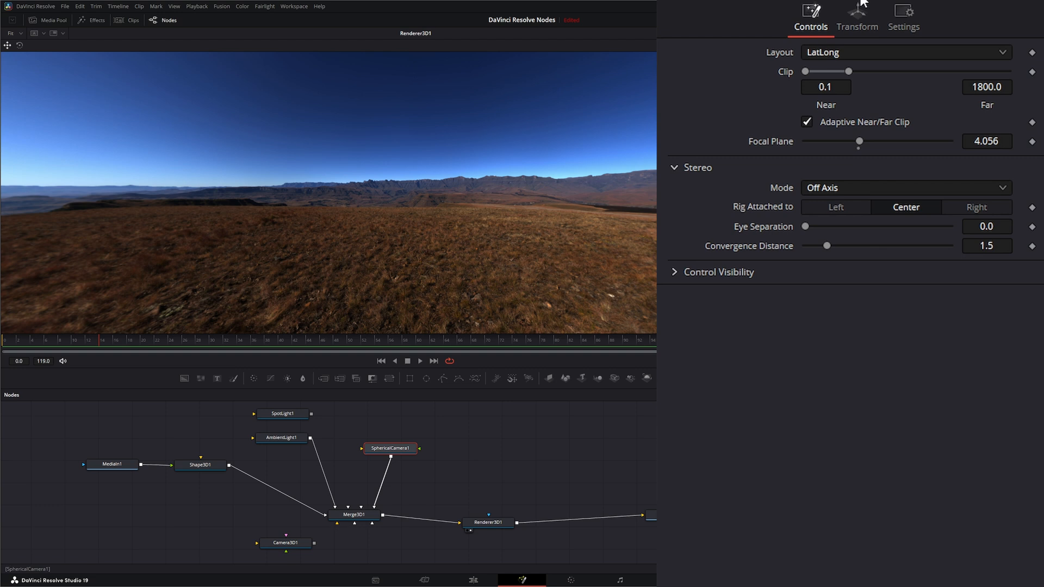
Open SphericalCamera1's transform settings, with translation and rotation all at zero.
left_click(857, 17)
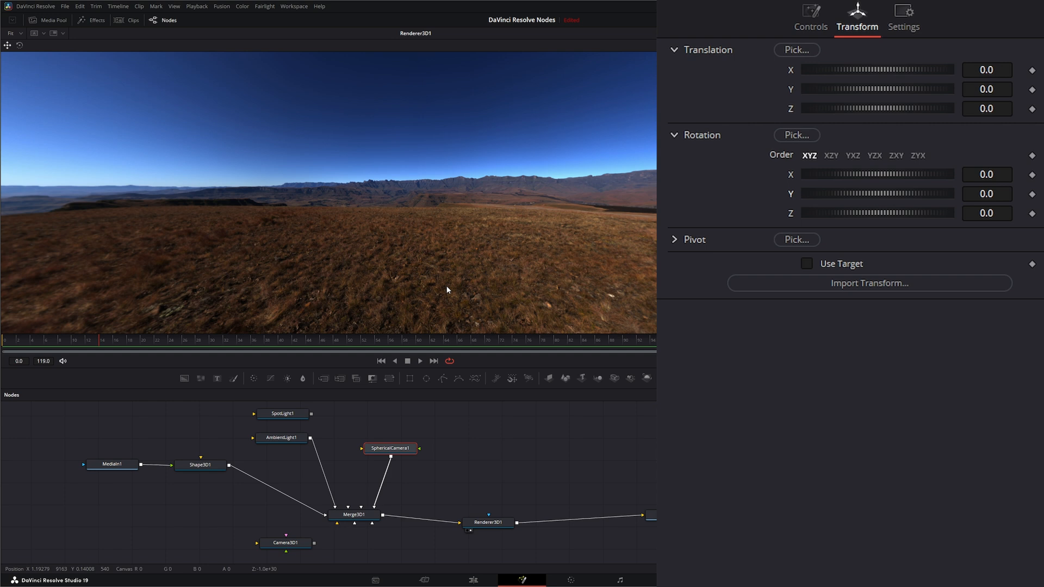
mouse_move(560, 208)
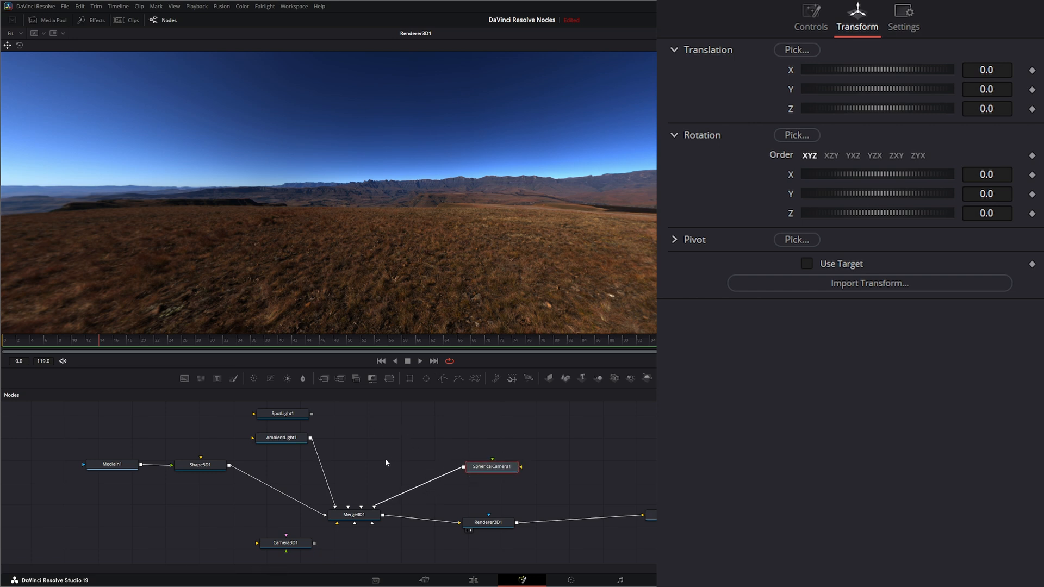
mouse_move(565, 379)
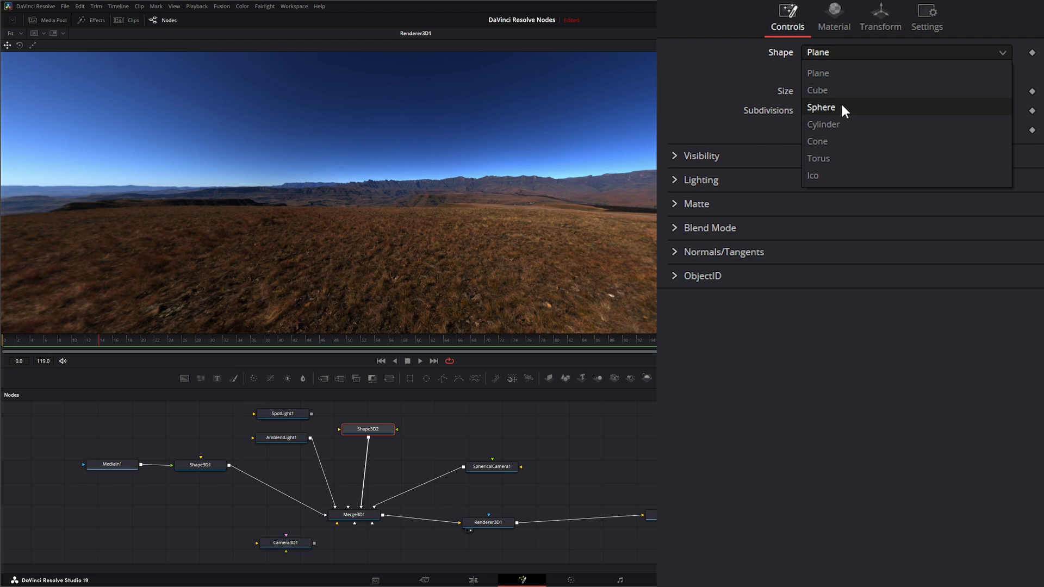
Make Shape3D2 a cube and set its Z translation to -2.93.
left_click(816, 89)
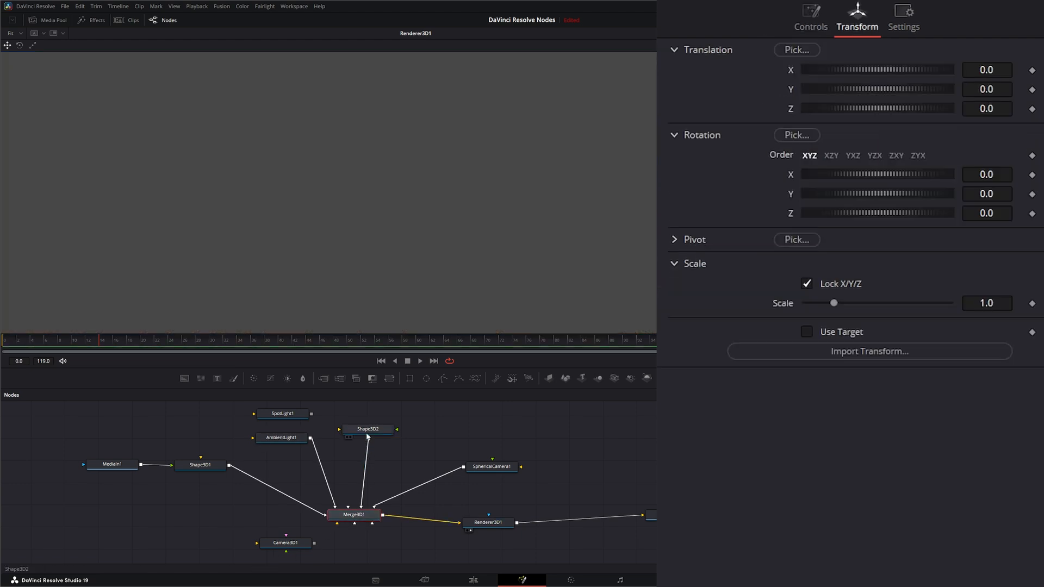
left_click(367, 429)
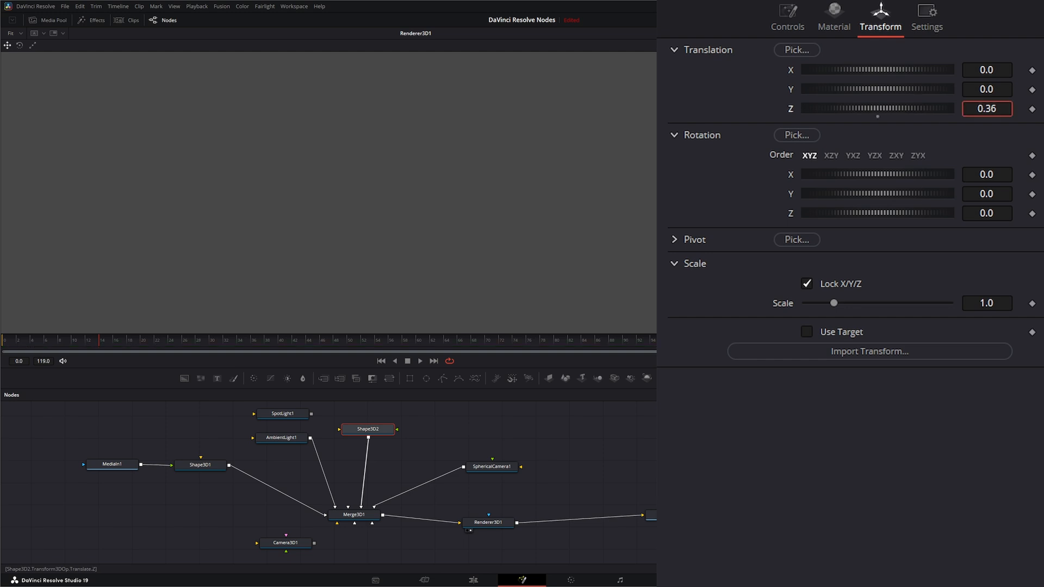
type("-2.93")
type("d")
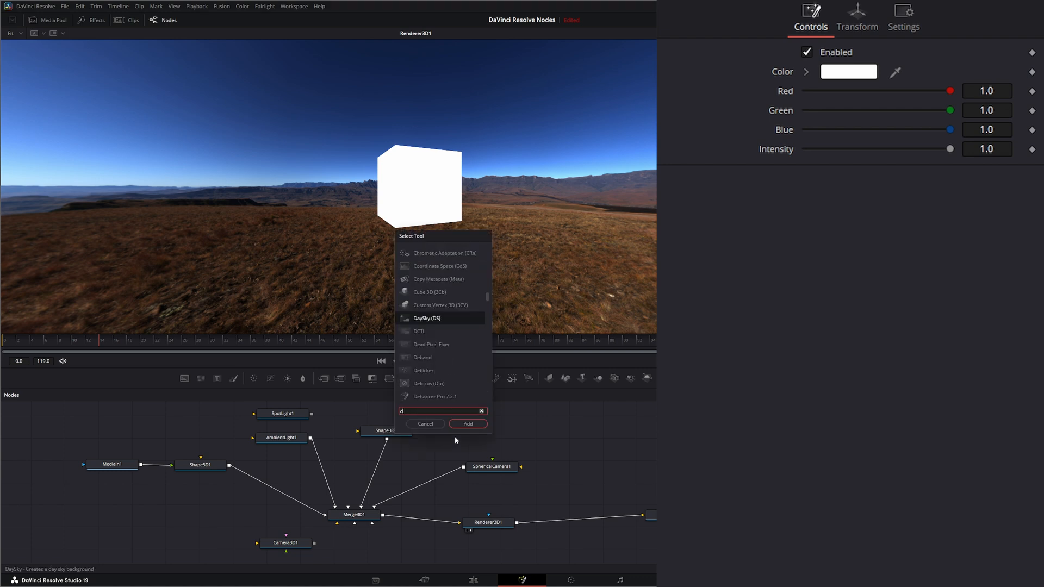
Add a DirectionalLight node and connect it into Merge3D1.
left_click(466, 424)
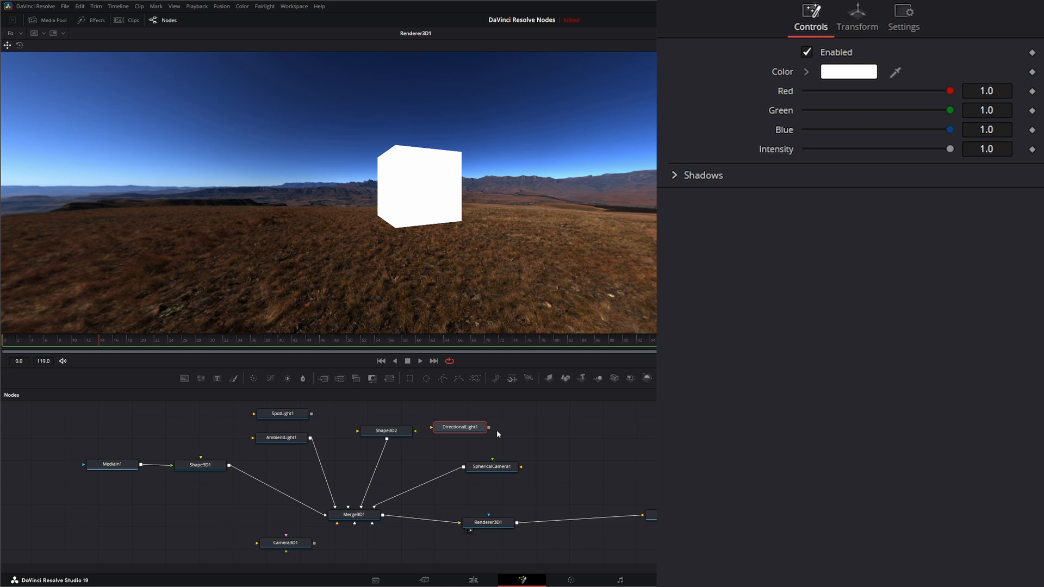
left_click(353, 513)
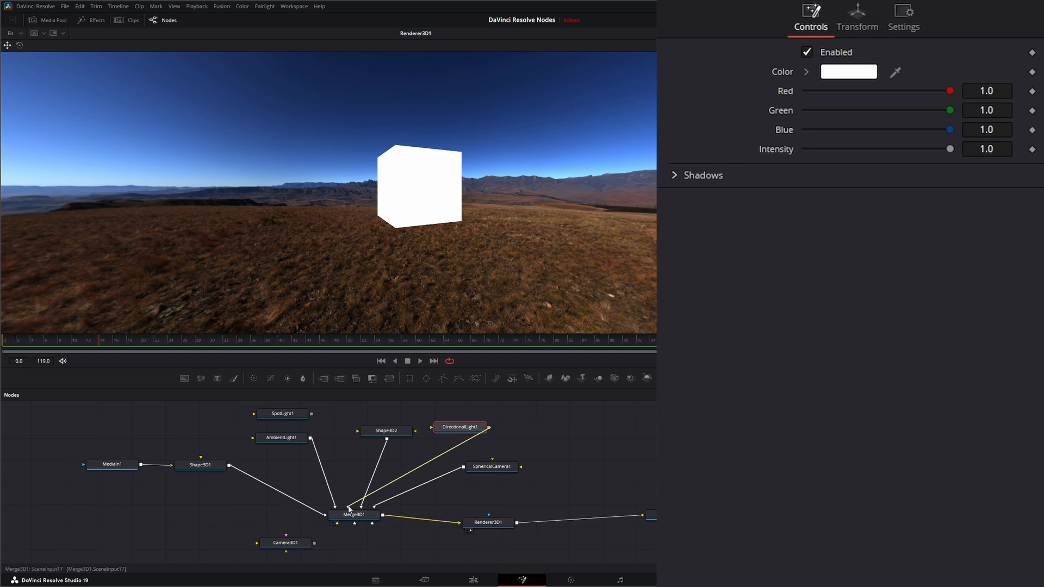
left_click(355, 513)
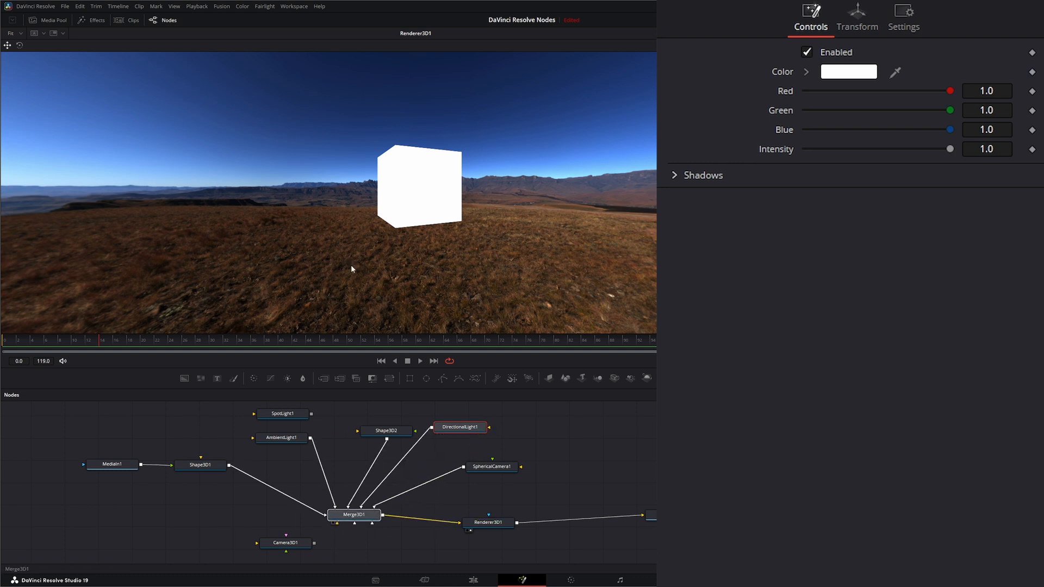
Load Merge3D1 in the viewer and orbit to see the cube and light.
left_click(354, 514)
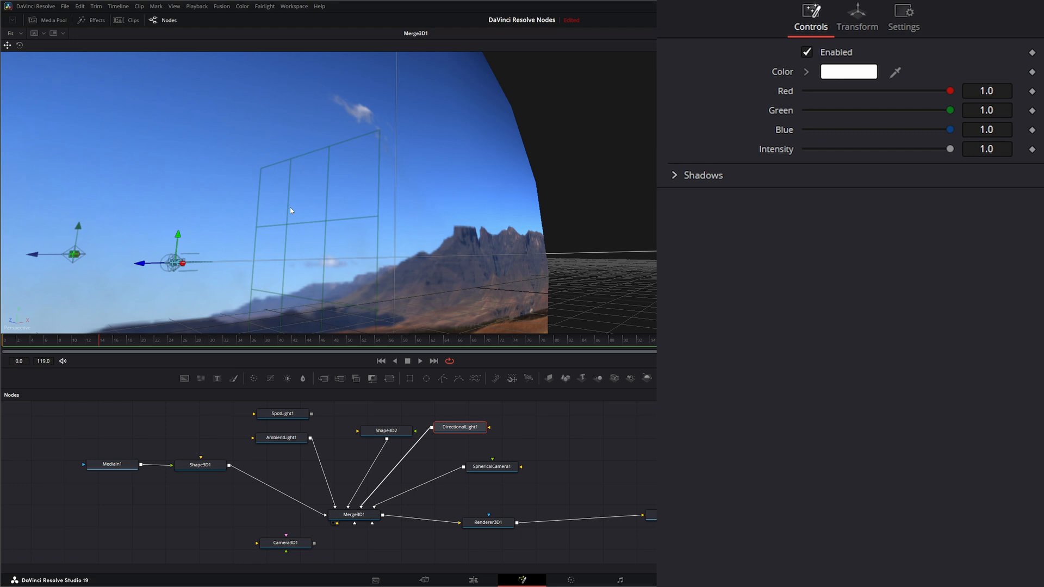
left_click_drag(290, 211, 213, 212)
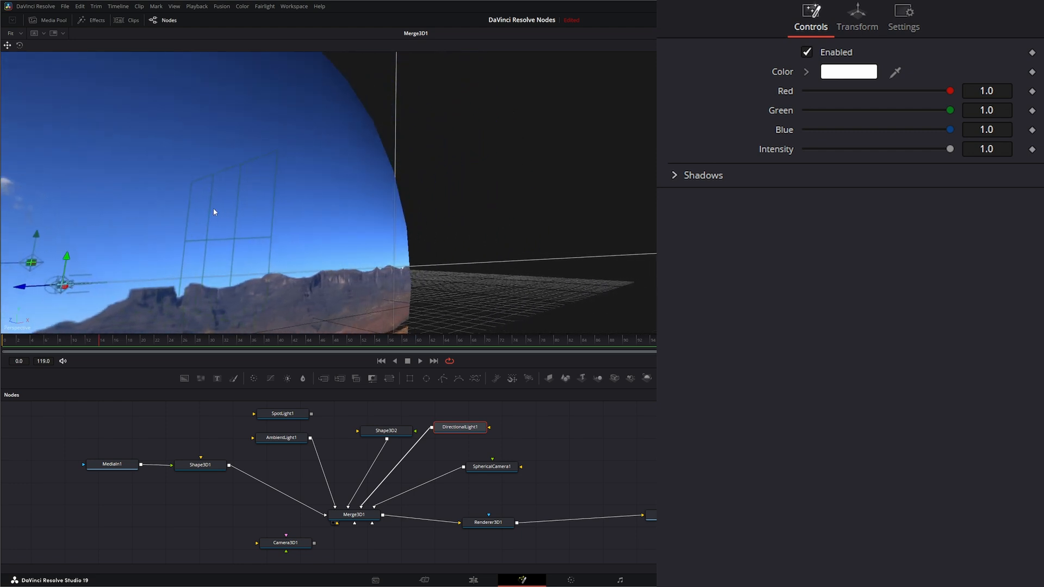
right_click(214, 211)
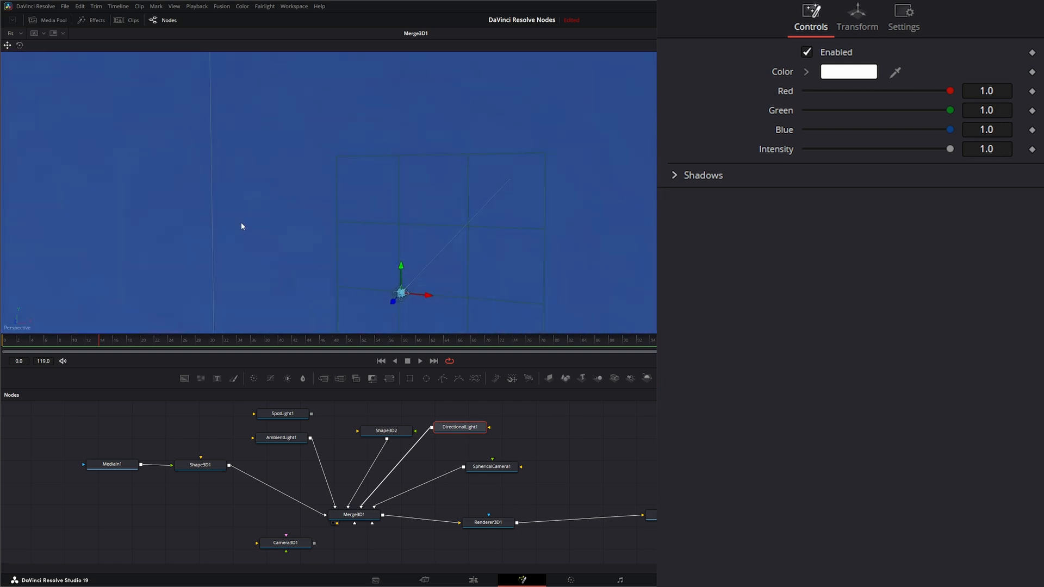
left_click_drag(242, 226, 160, 233)
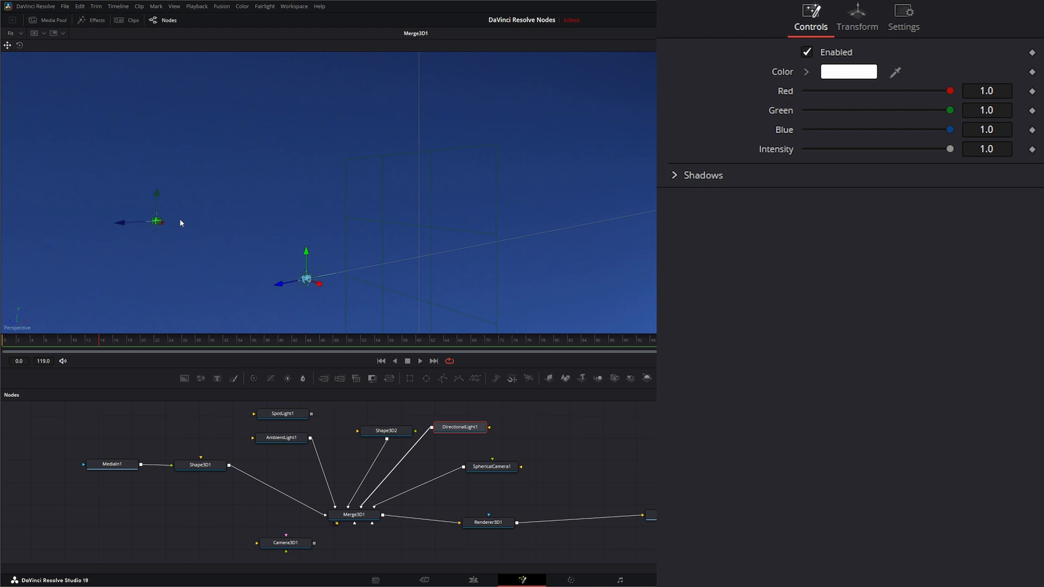
left_click_drag(180, 223, 216, 211)
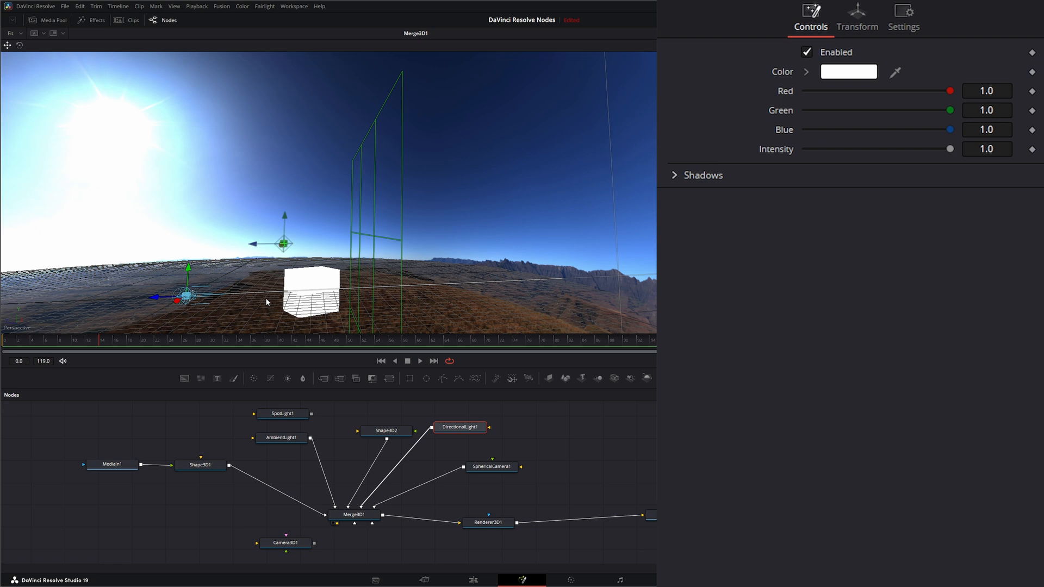
Raise DirectionalLight1 toward the sun, then show Renderer3D1's render in the viewer.
left_click(856, 17)
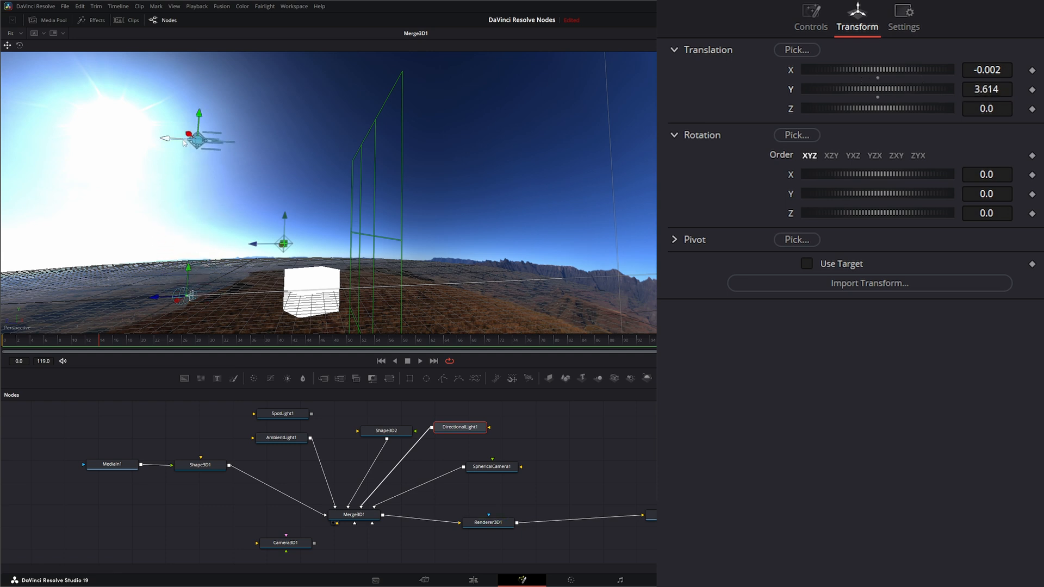
left_click_drag(199, 136, 124, 136)
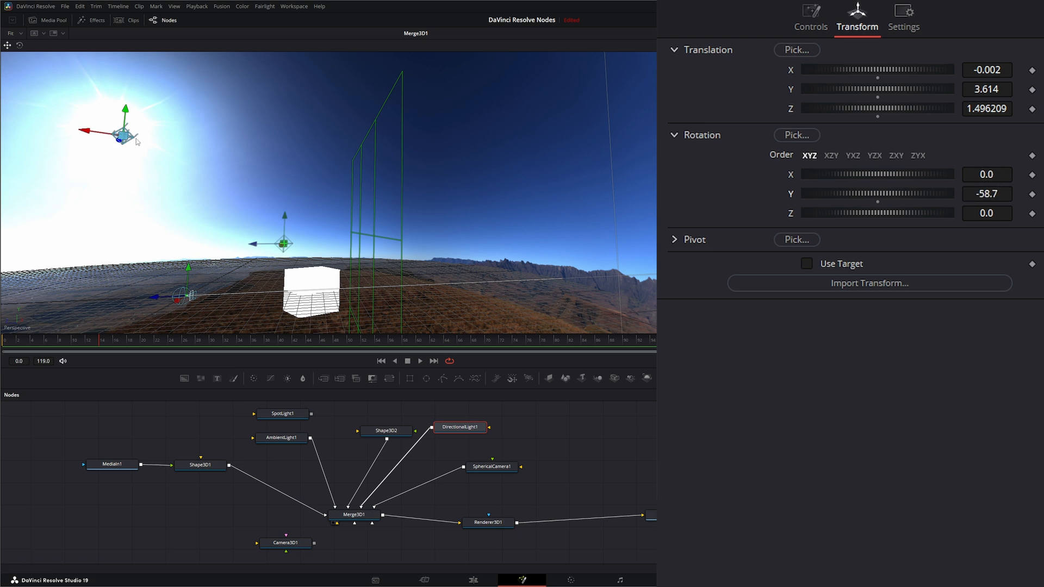
mouse_move(137, 142)
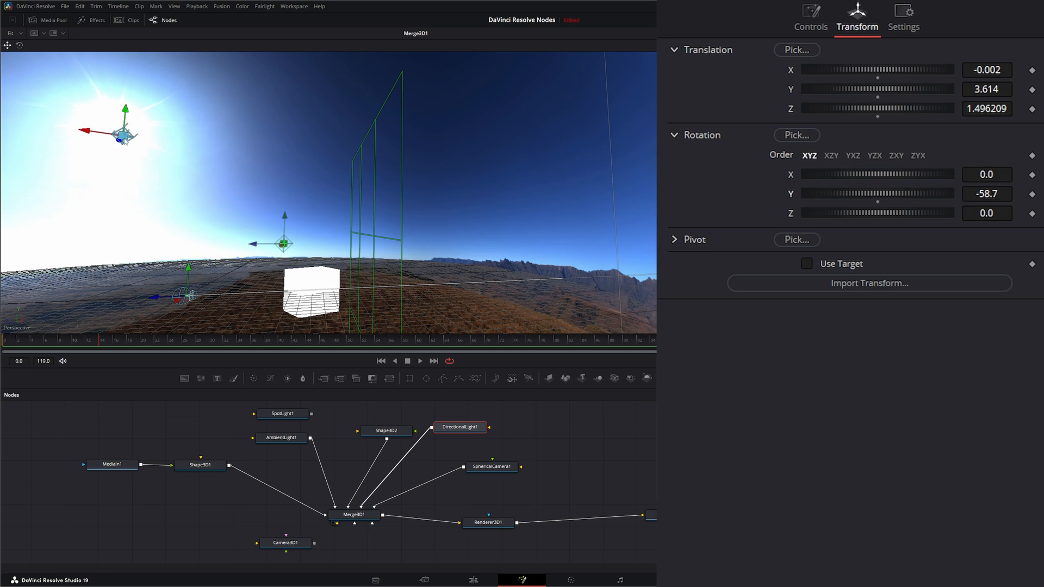
left_click(987, 174)
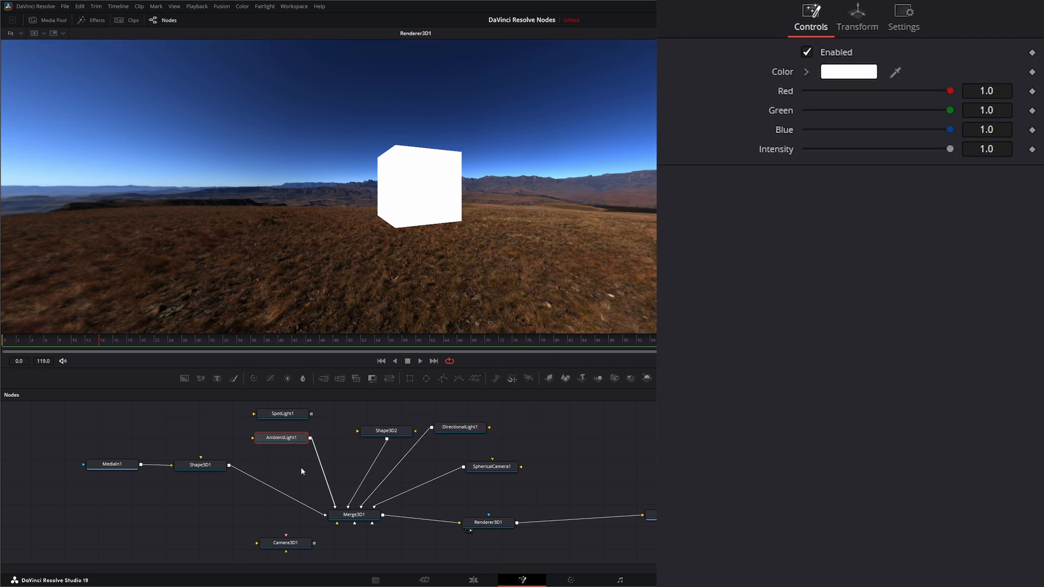
Lower AmbientLight1's intensity to 0.6.
left_click(280, 437)
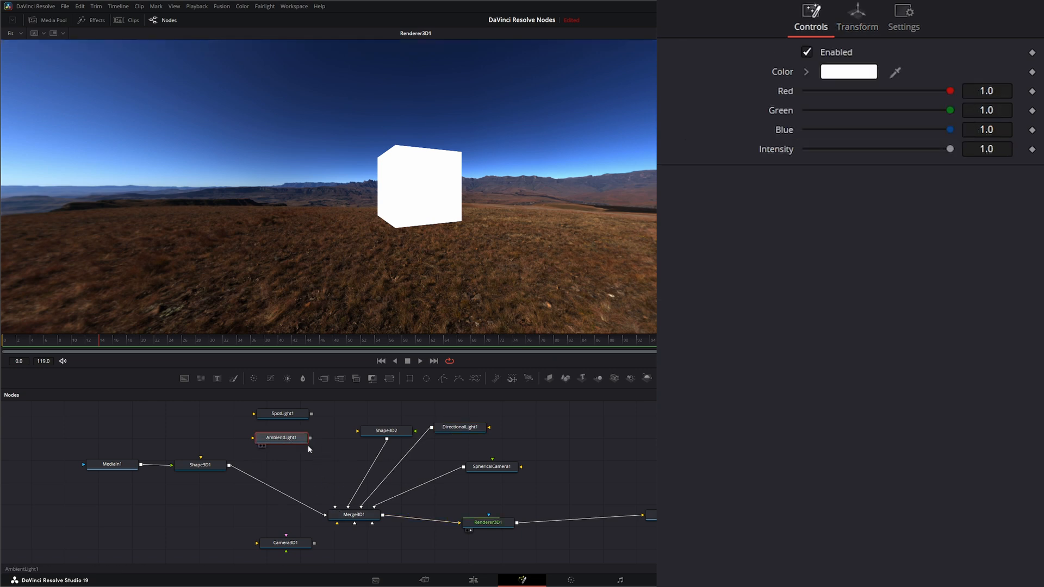
left_click(458, 427)
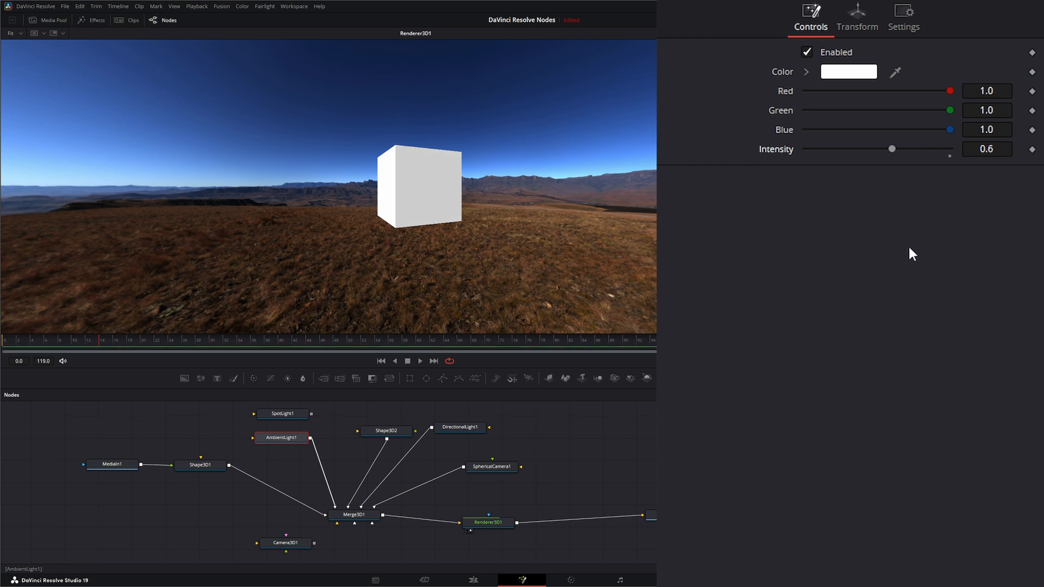
mouse_move(141, 115)
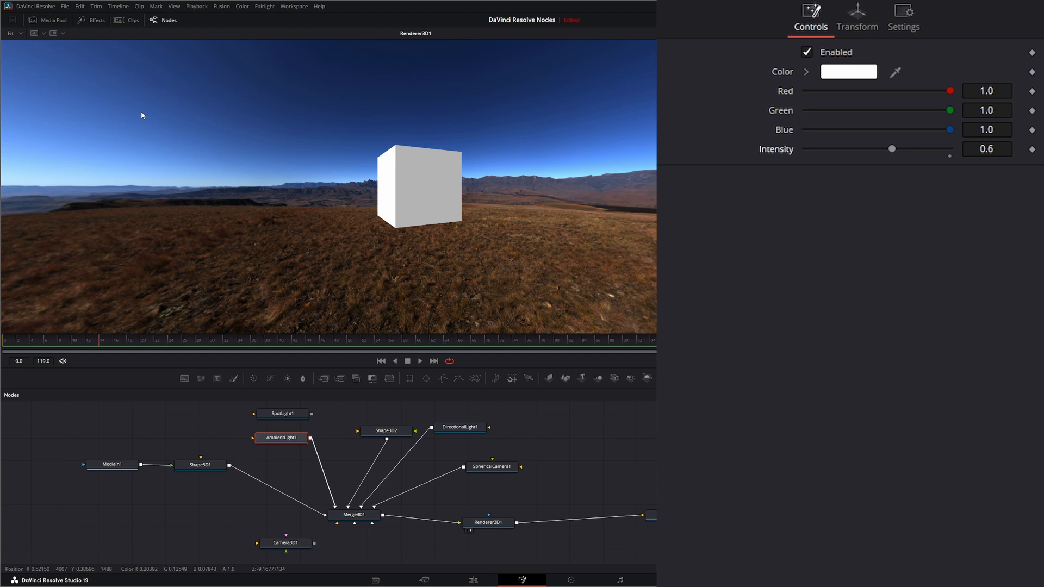
mouse_move(438, 474)
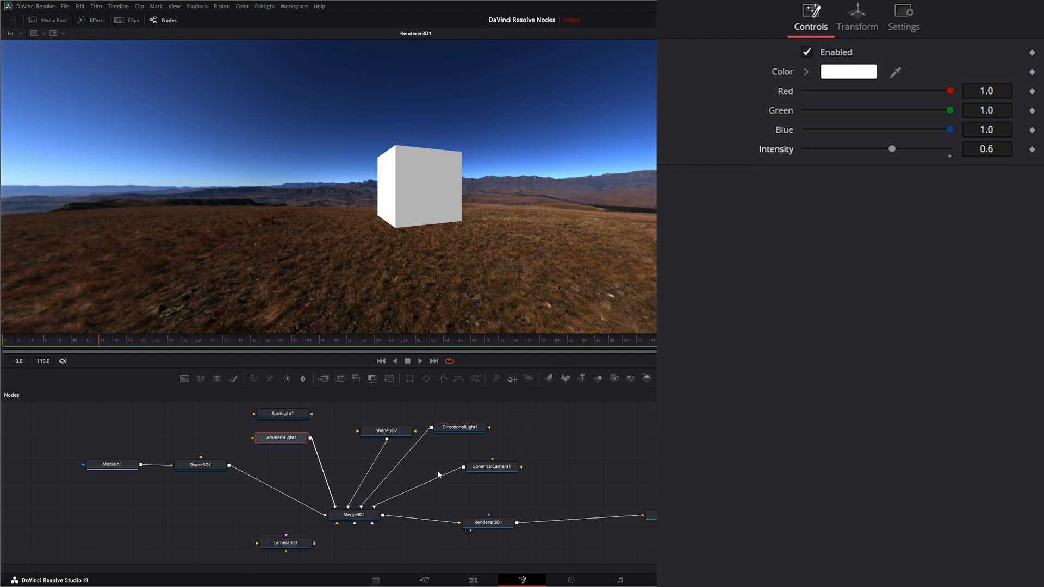
Select SphericalCamera1 to adjust its transform.
left_click(492, 466)
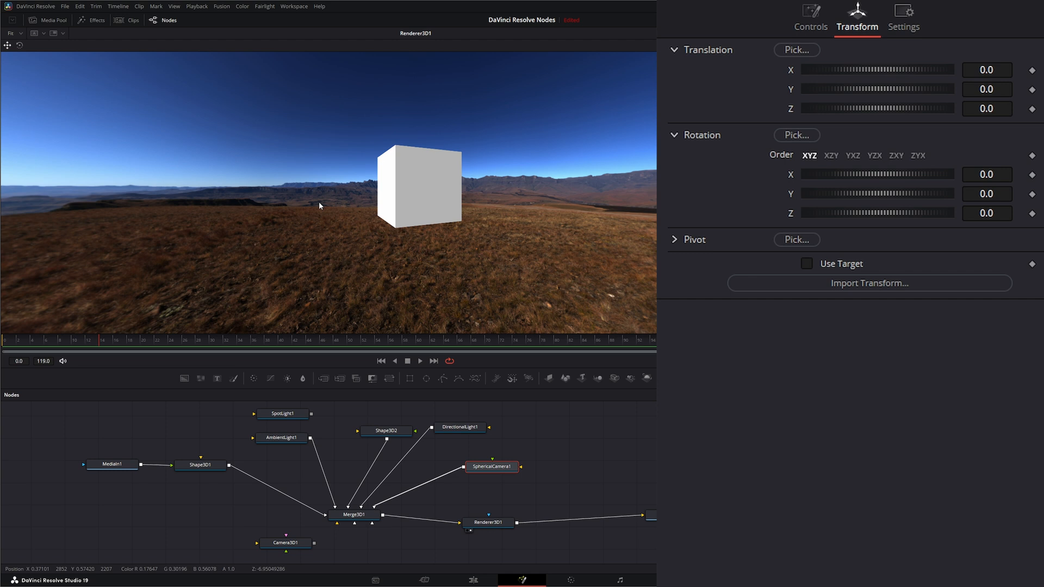
mouse_move(544, 186)
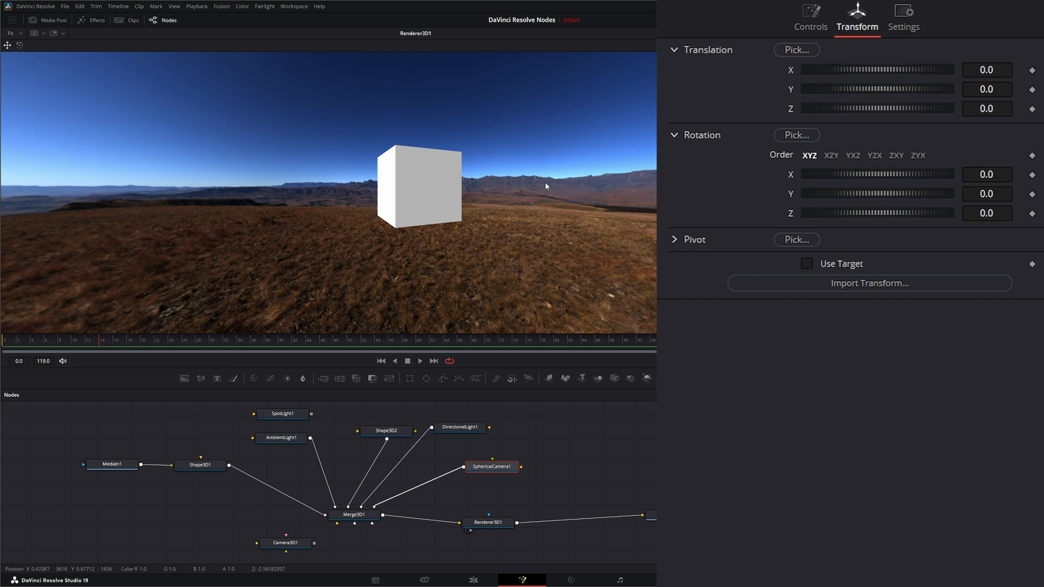
mouse_move(411, 195)
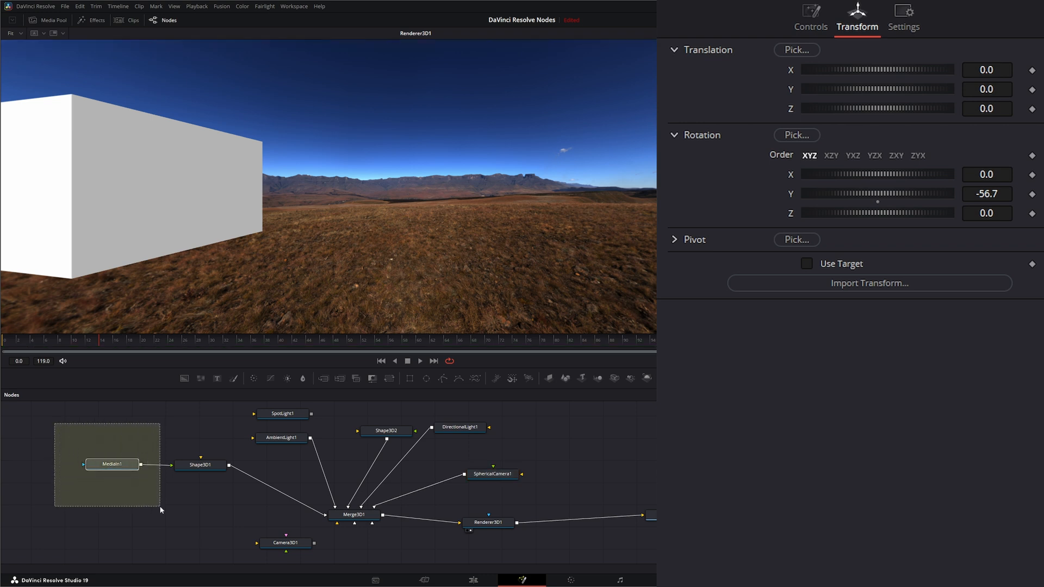
left_click(112, 463)
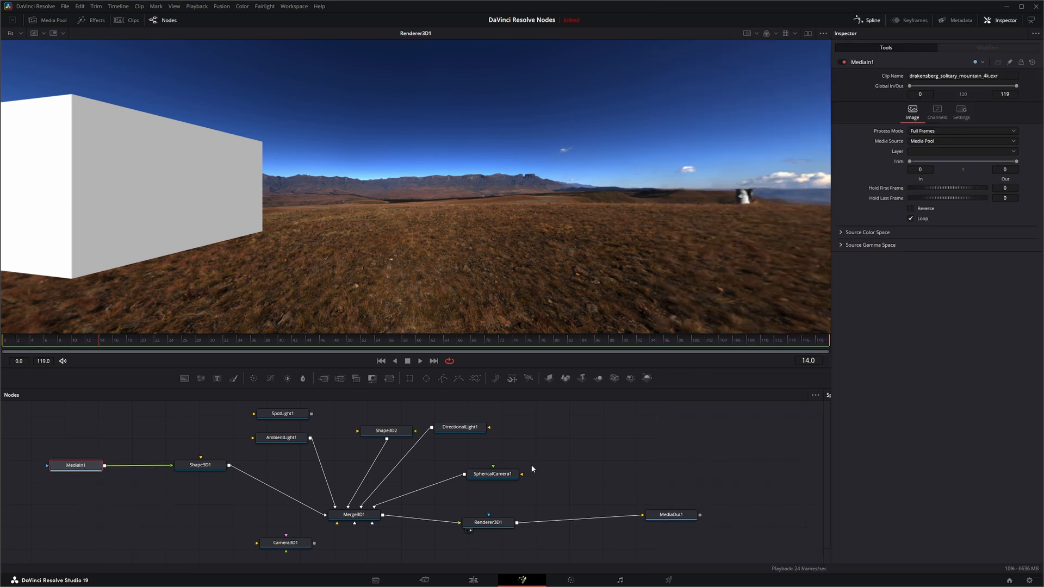
left_click(491, 474)
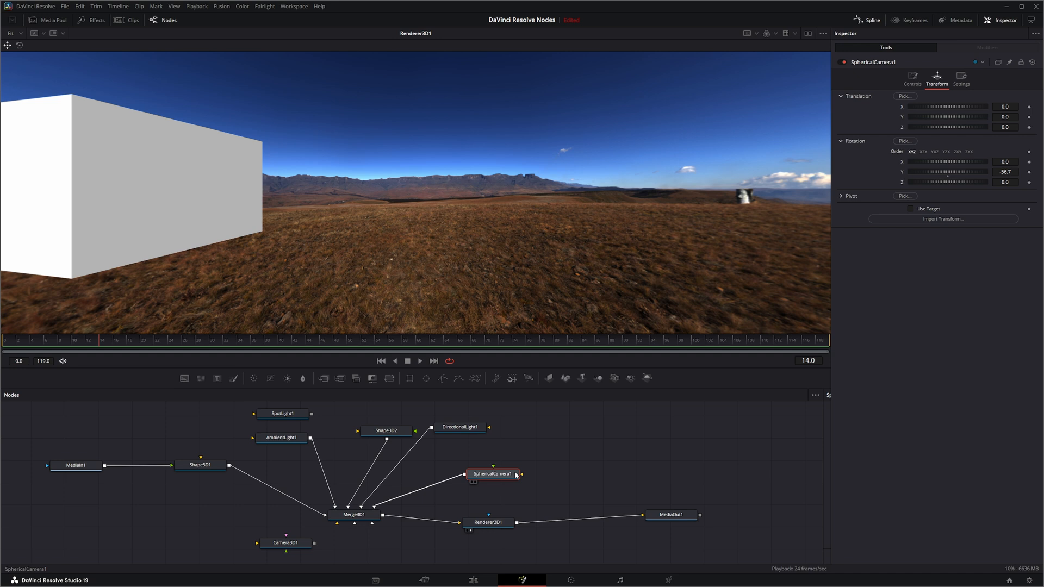